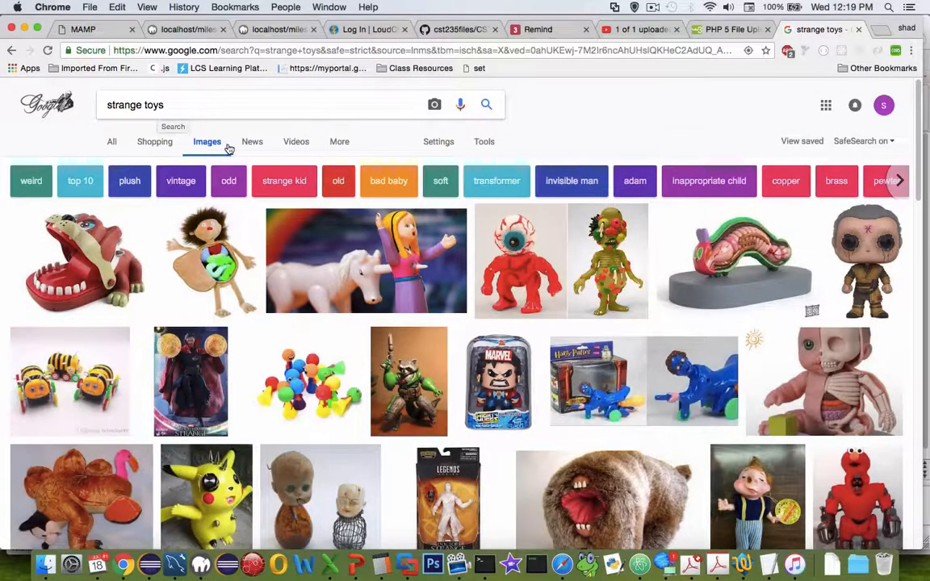
Step: Launch Terminal.app from Applications > Utilities, opening a bash session in products
{"action": "scroll", "scroll_direction": "down", "scroll_amount": 3}
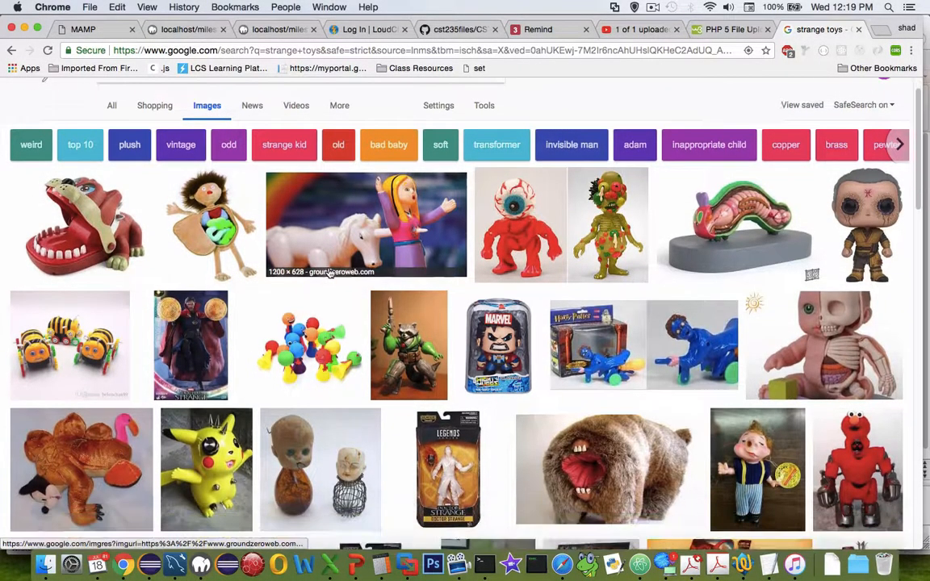
{"action": "scroll", "scroll_direction": "down", "scroll_amount": 3}
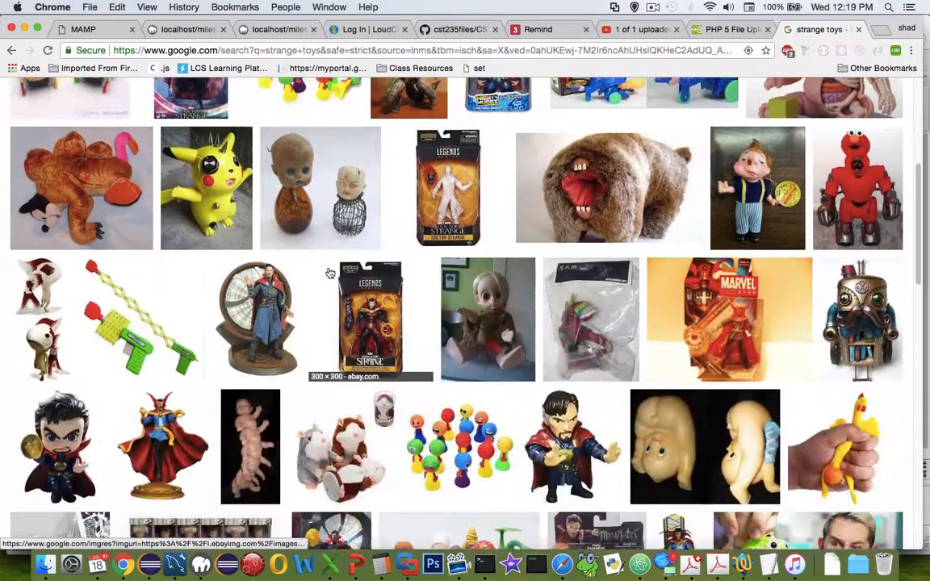
{"action": "scroll", "scroll_direction": "down", "scroll_amount": 3}
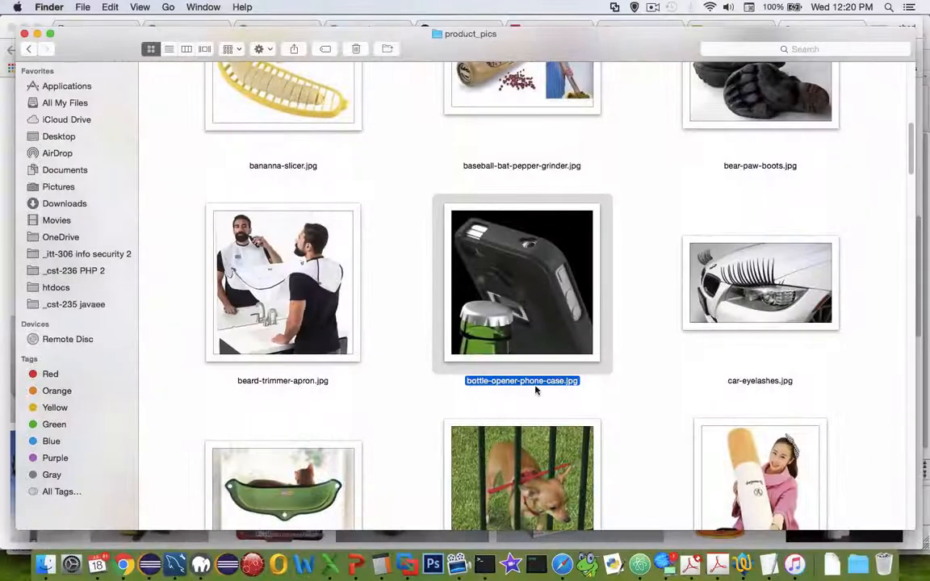
{"action": "double_click", "coordinate": [522, 381]}
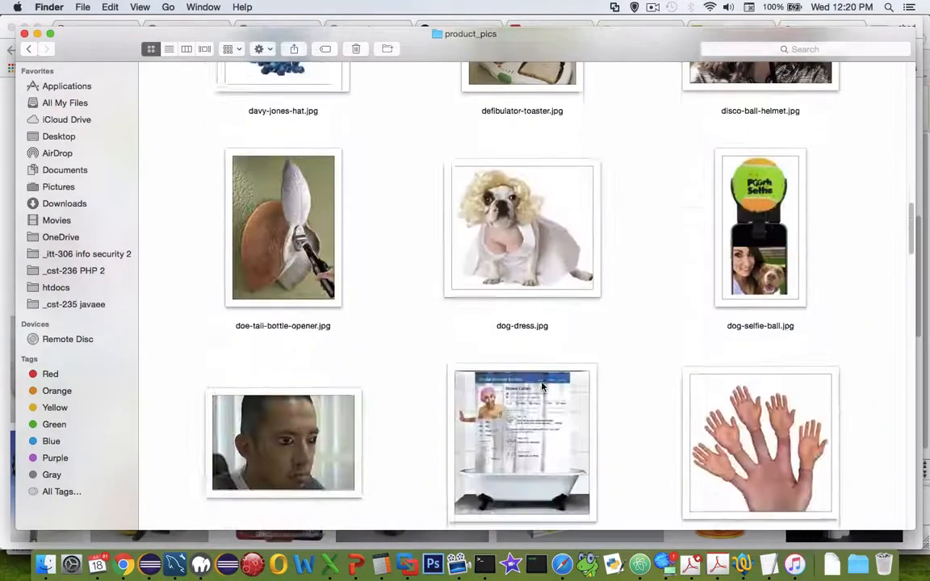
{"action": "scroll", "scroll_direction": "down", "scroll_amount": 3}
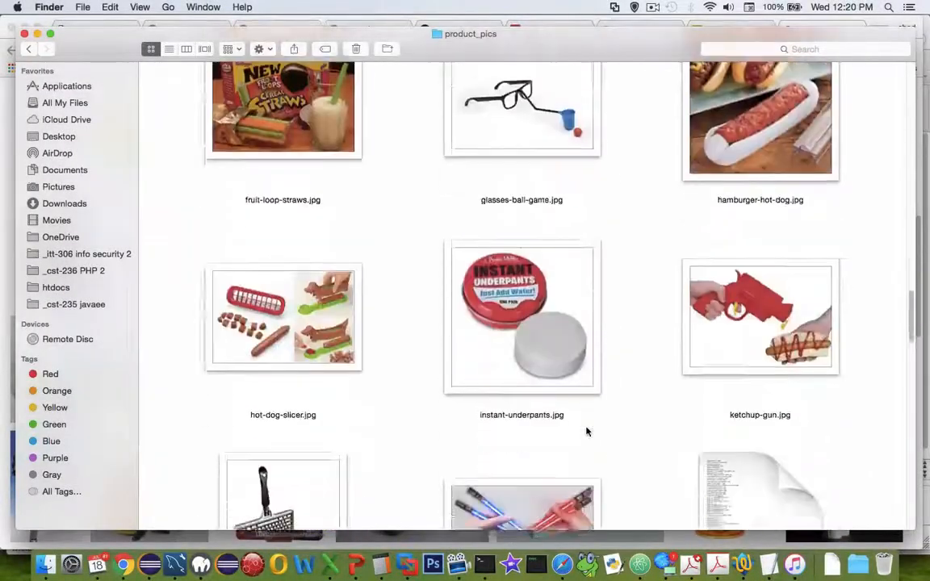
{"action": "scroll", "scroll_direction": "down", "scroll_amount": 3}
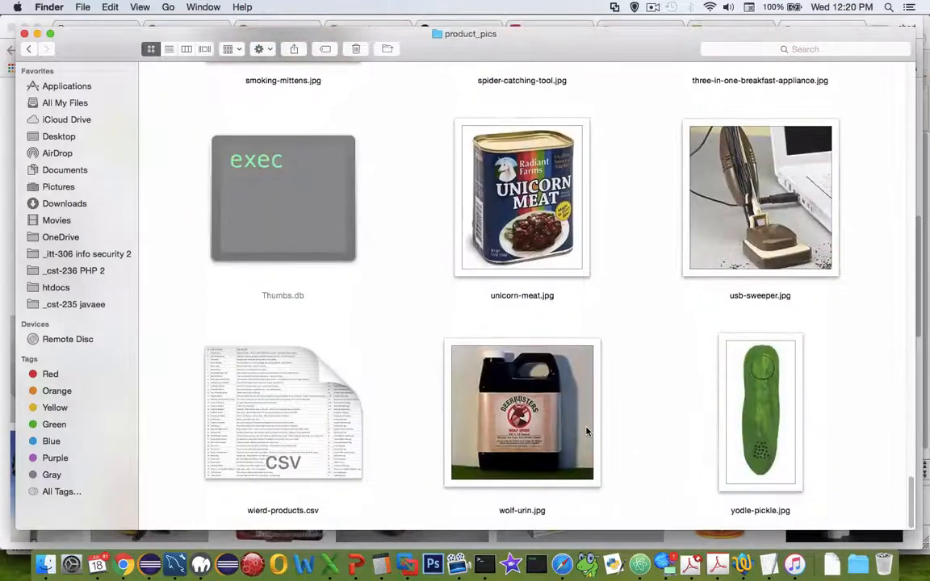
{"action": "mouse_move", "coordinate": [535, 420]}
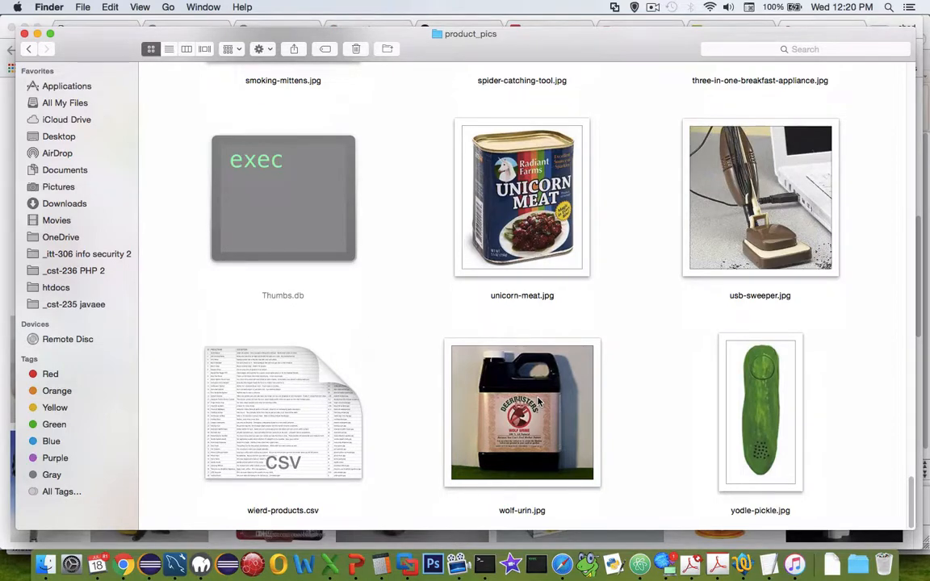
{"action": "mouse_move", "coordinate": [471, 364]}
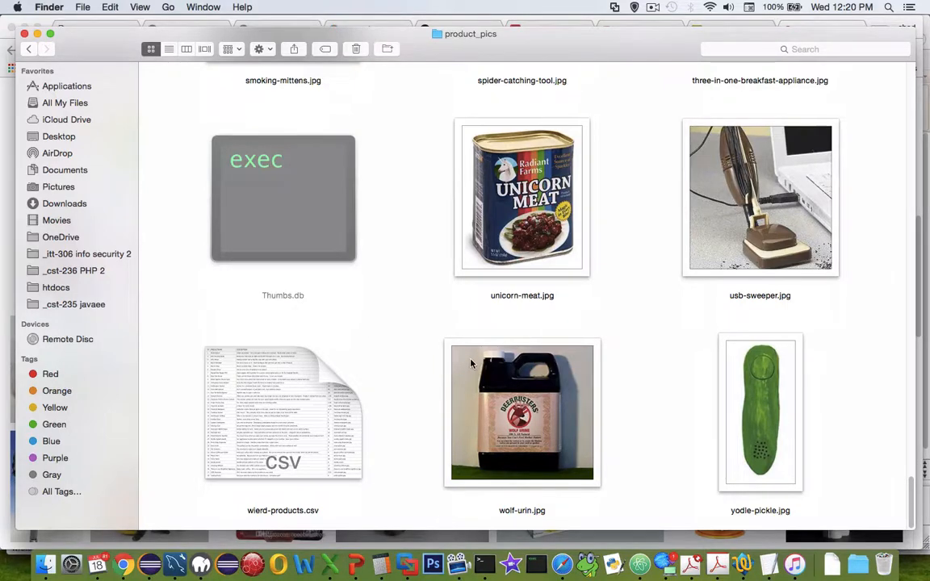
{"action": "mouse_move", "coordinate": [115, 69]}
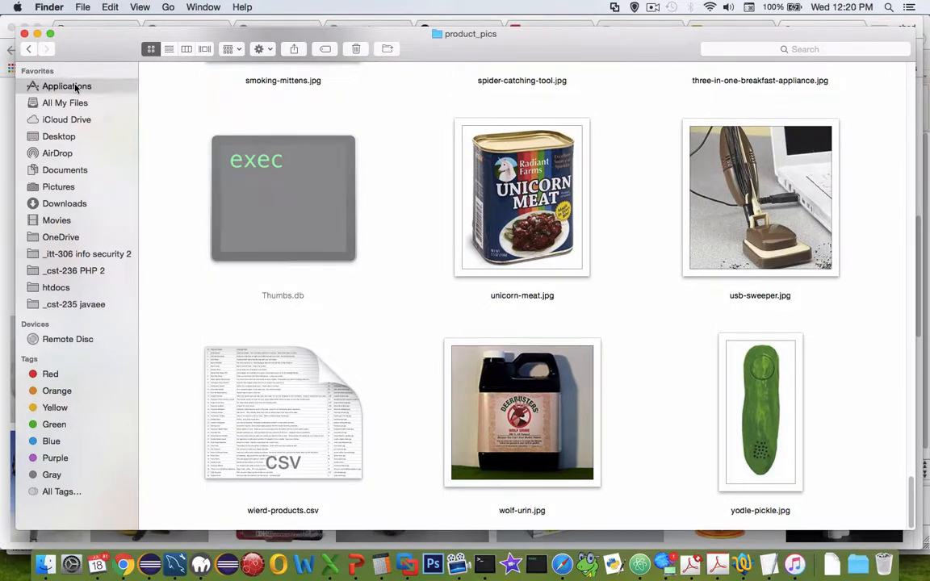
{"action": "left_click", "coordinate": [66, 86]}
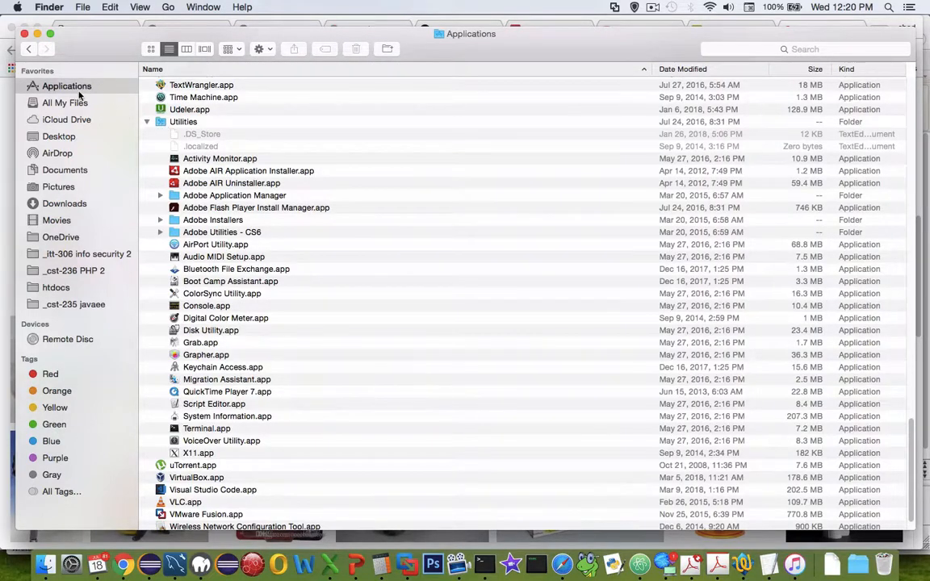
{"action": "left_click", "coordinate": [183, 122]}
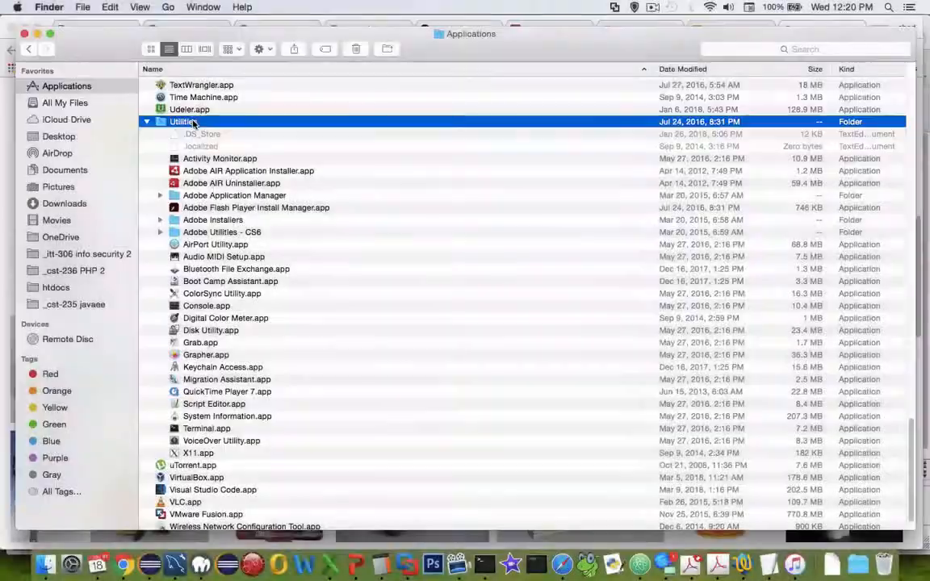
{"action": "left_click", "coordinate": [207, 428]}
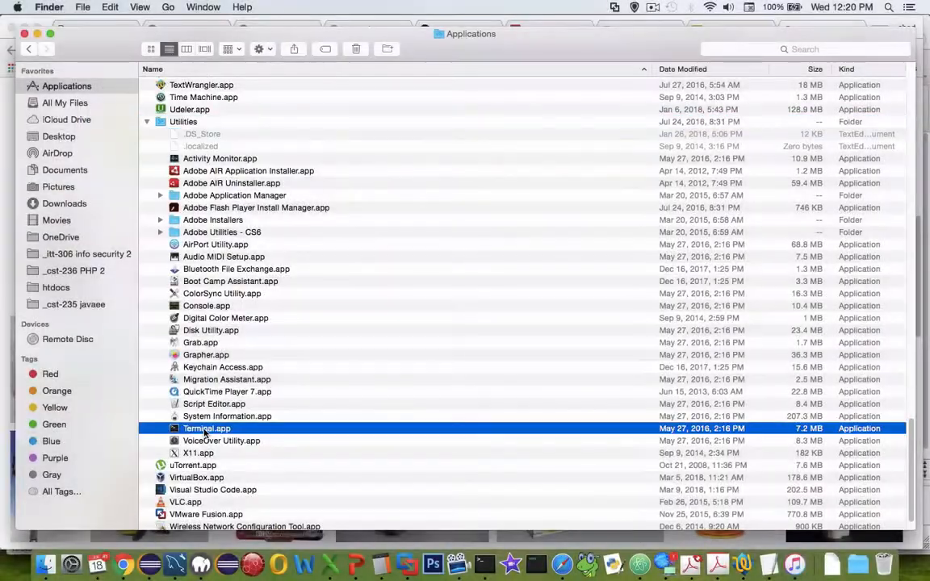
{"action": "double_click", "coordinate": [206, 428]}
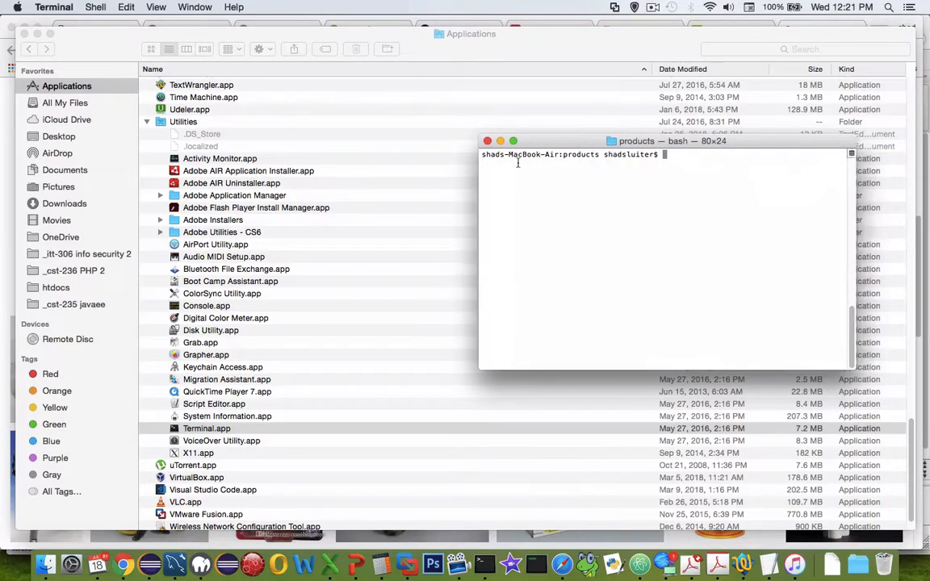
{"action": "mouse_move", "coordinate": [682, 171]}
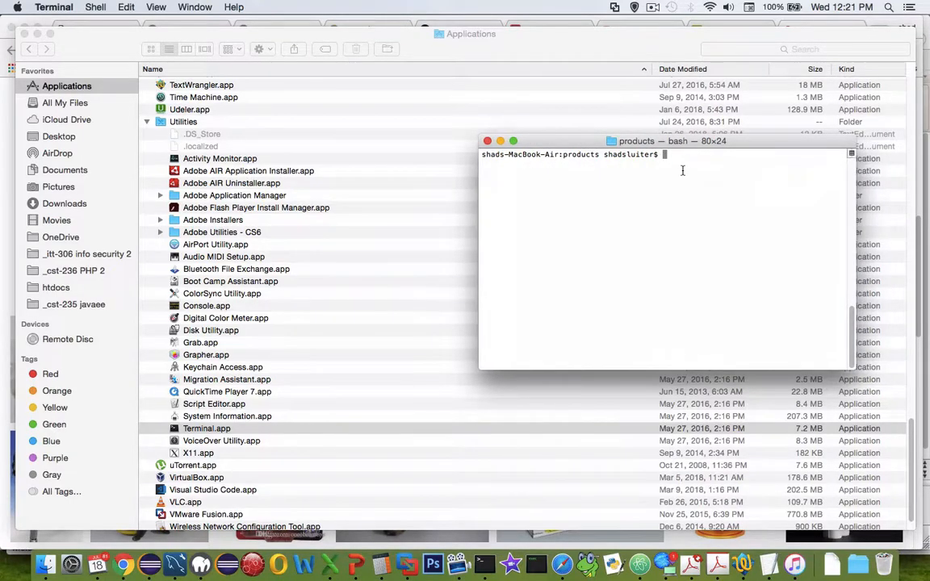
Step: Start a cd command in Terminal and show the Desktop folder in Finder
{"action": "type", "text": "asdfasd"}
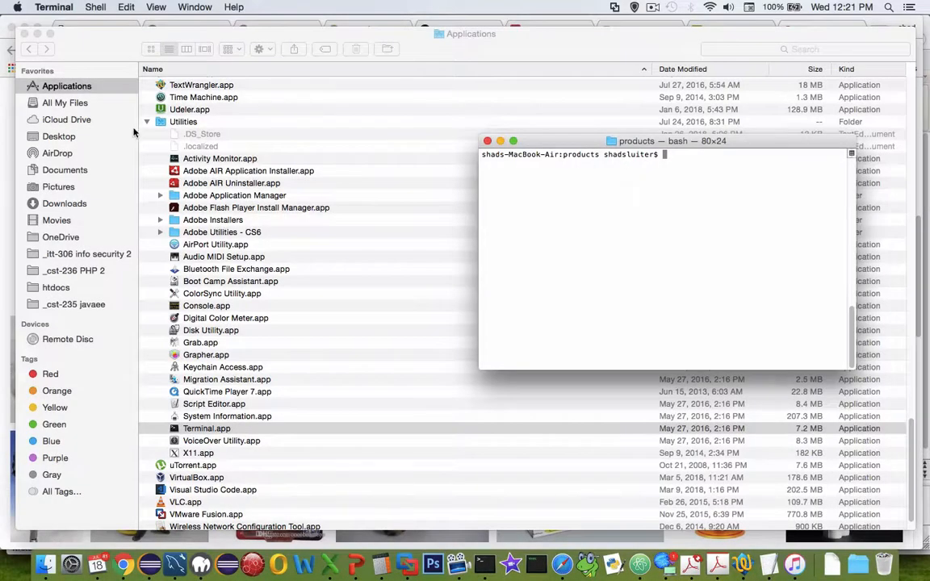
{"action": "type", "text": "cd"}
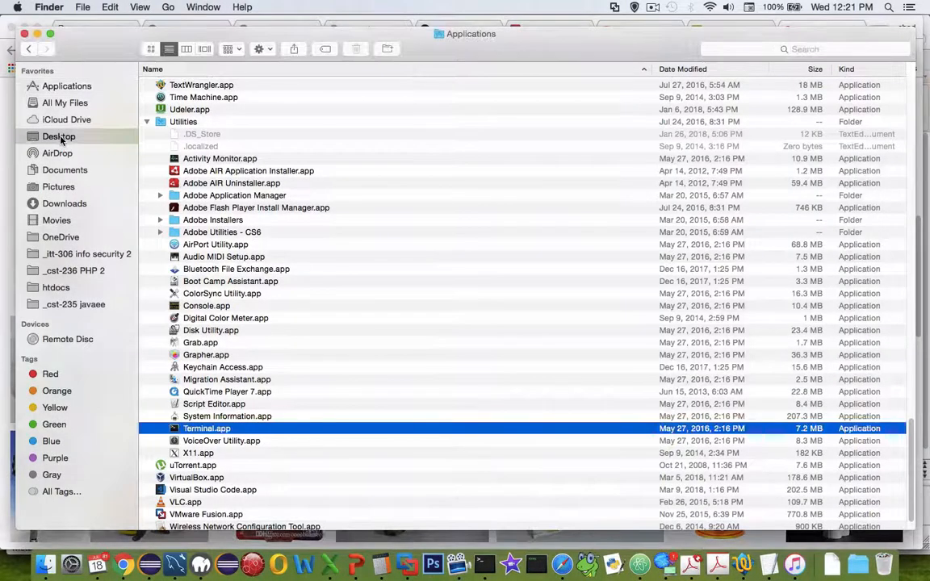
{"action": "left_click", "coordinate": [58, 136]}
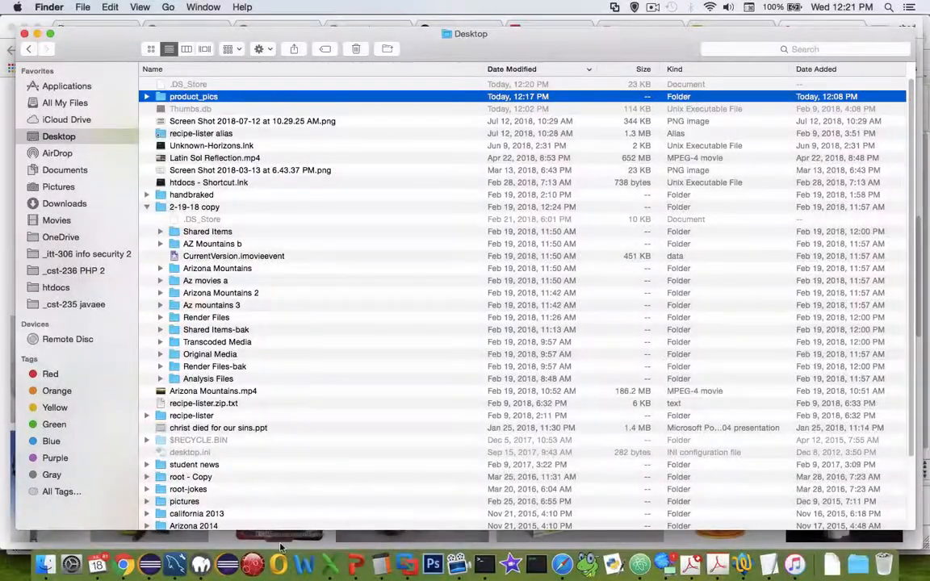
Step: Change Terminal's directory to product_pics by dragging the folder in after cd
{"action": "left_click", "coordinate": [482, 563]}
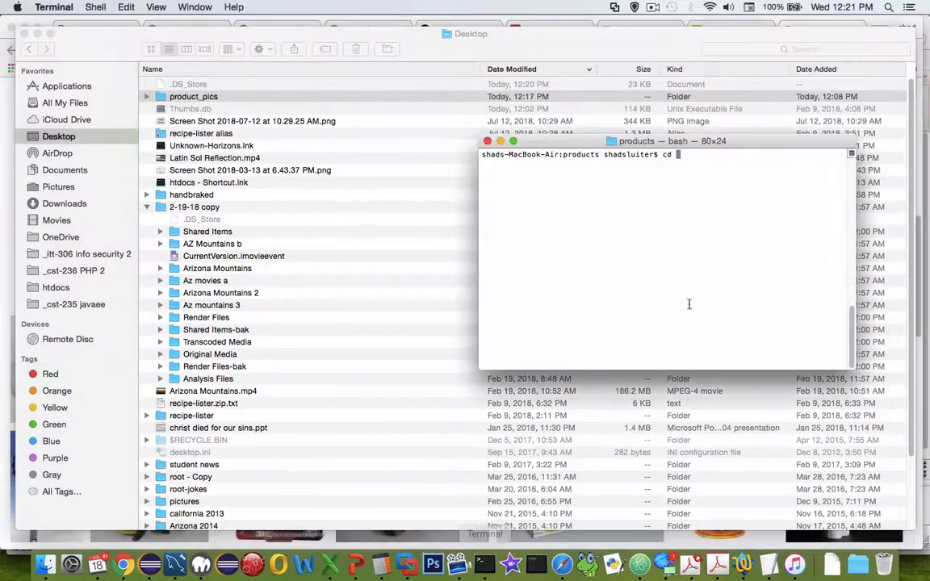
{"action": "left_click_drag", "start_coordinate": [193, 96], "coordinate": [566, 194]}
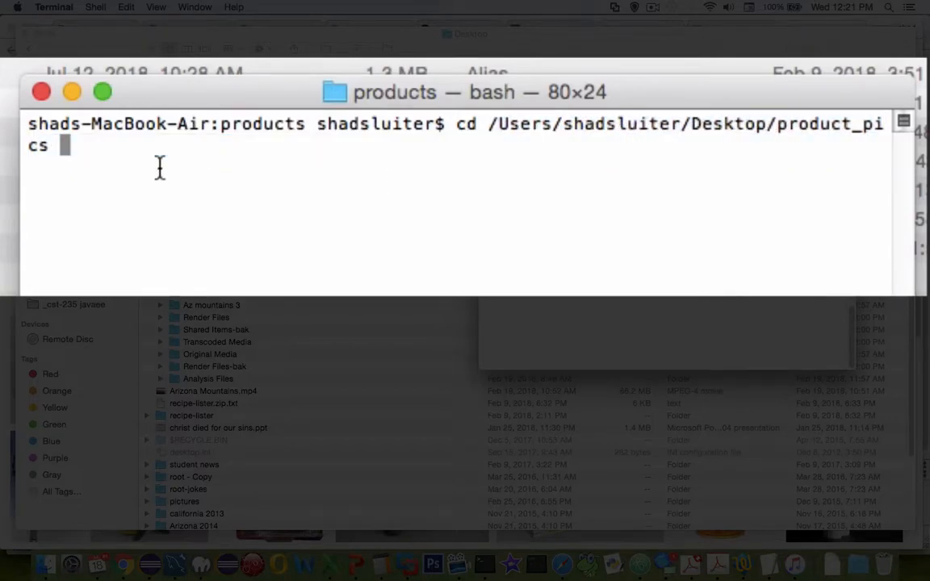
{"action": "key", "text": "Return"}
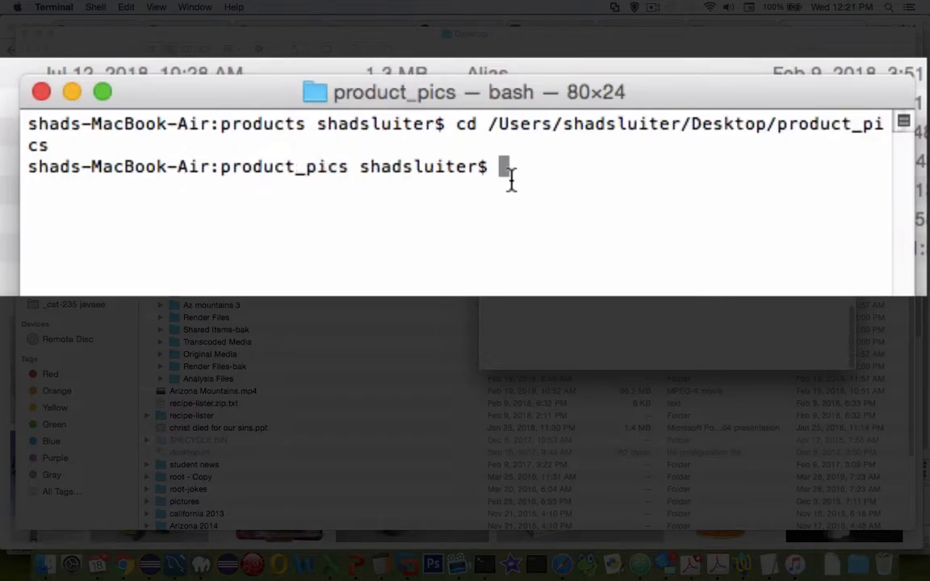
Step: List the product_pics files, then write them to list.txt with ls >> list.txt
{"action": "type", "text": "ls"}
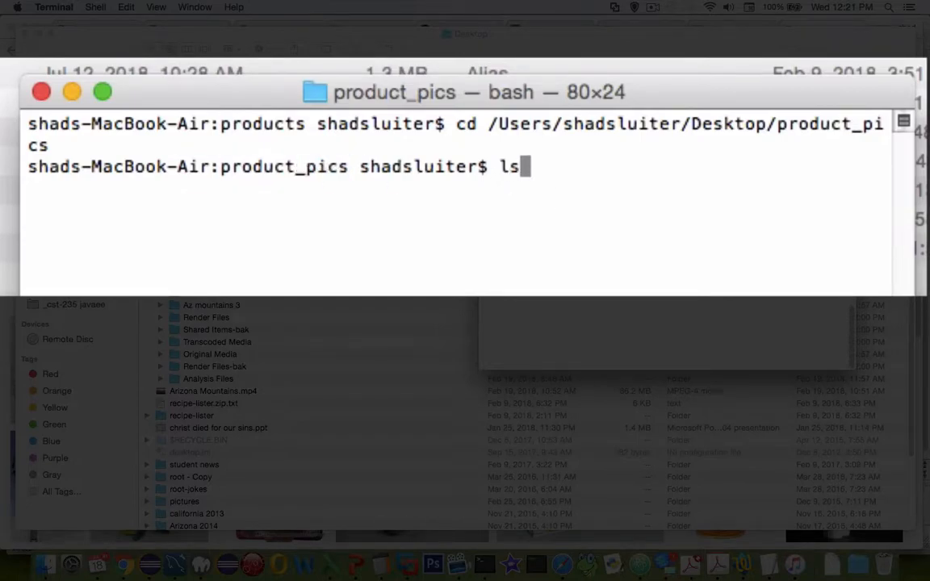
{"action": "key", "text": "Return"}
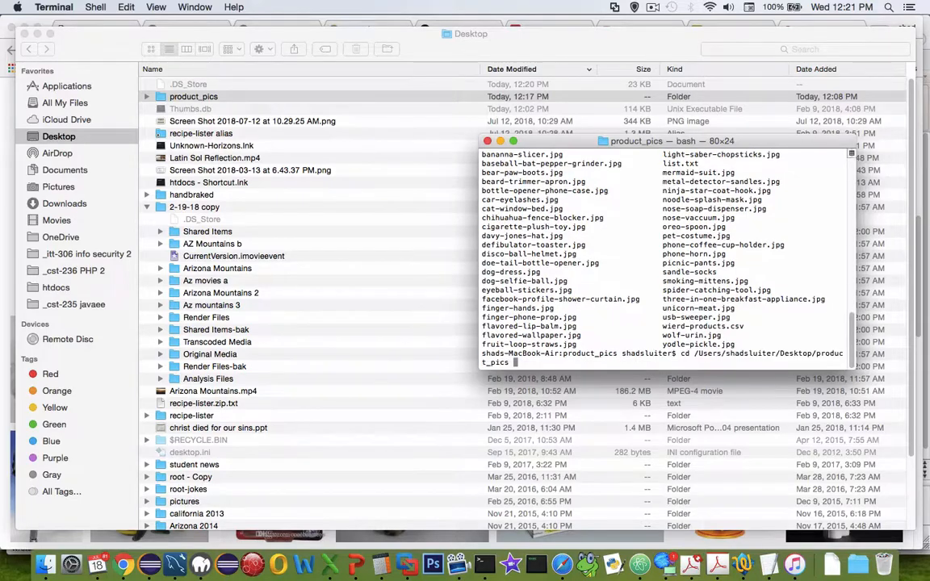
{"action": "type", "text": "ls >> list.txt"}
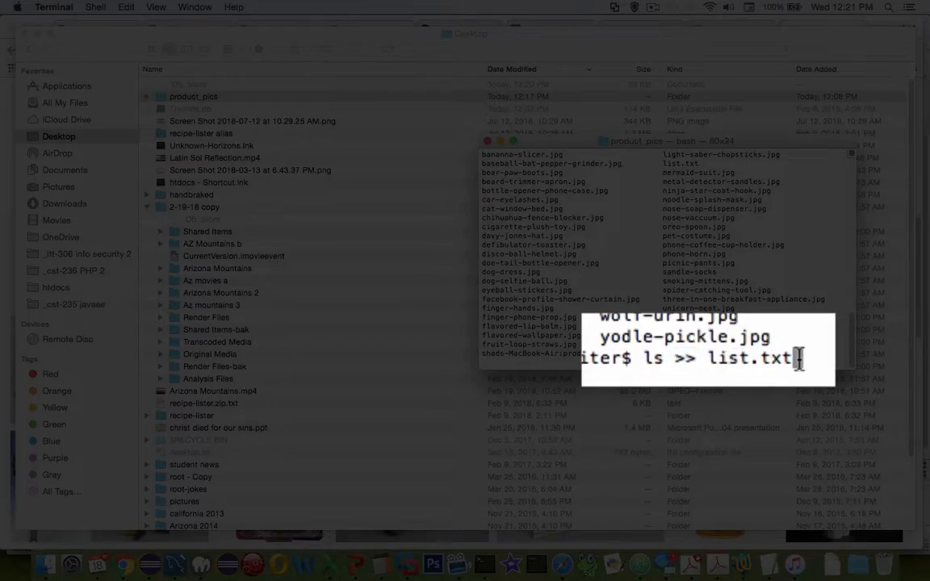
{"action": "key", "text": "Return"}
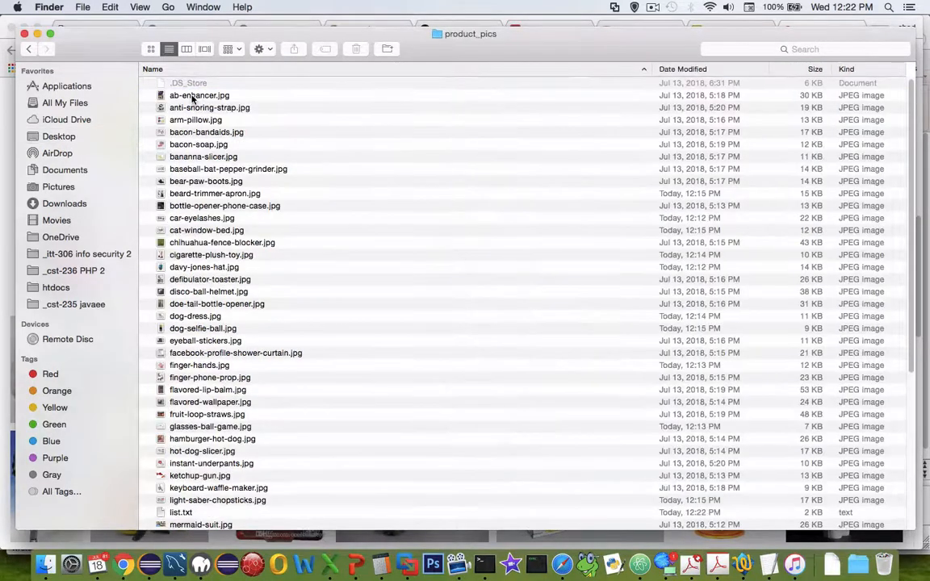
Step: Open list.txt in TextEdit and scroll through the product image file names
{"action": "scroll", "scroll_direction": "down", "scroll_amount": 3}
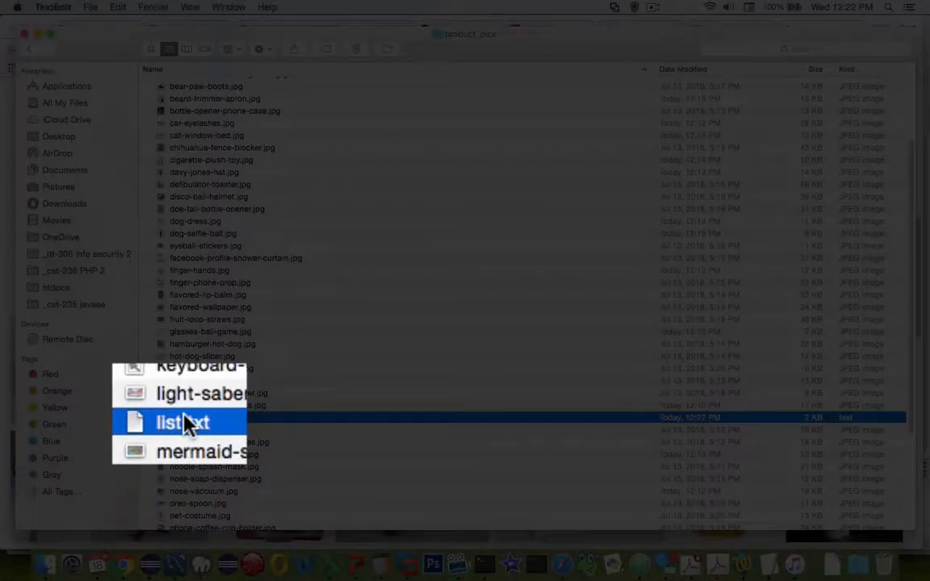
{"action": "double_click", "coordinate": [181, 423]}
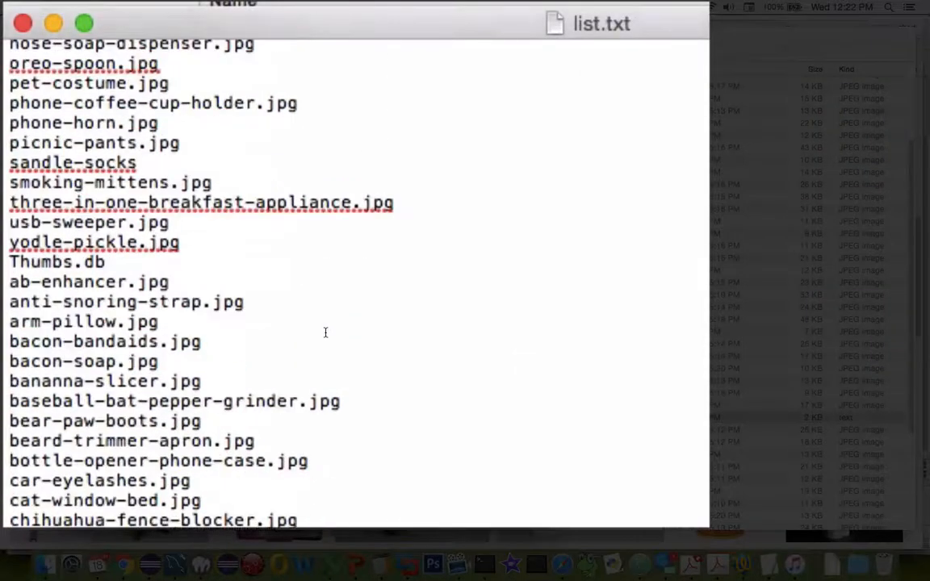
{"action": "scroll", "scroll_direction": "down", "scroll_amount": 3}
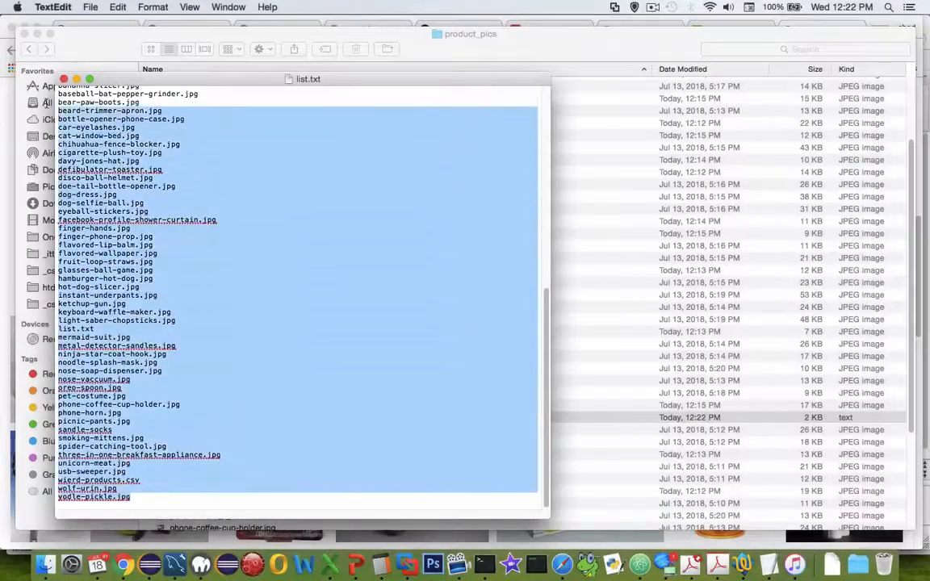
{"action": "scroll", "scroll_direction": "up", "scroll_amount": 3}
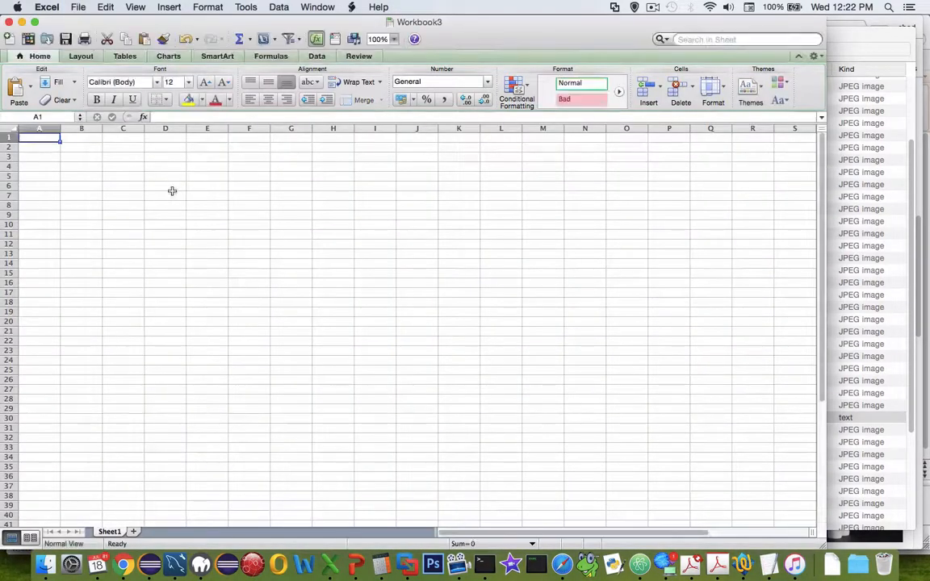
{"action": "mouse_move", "coordinate": [159, 142]}
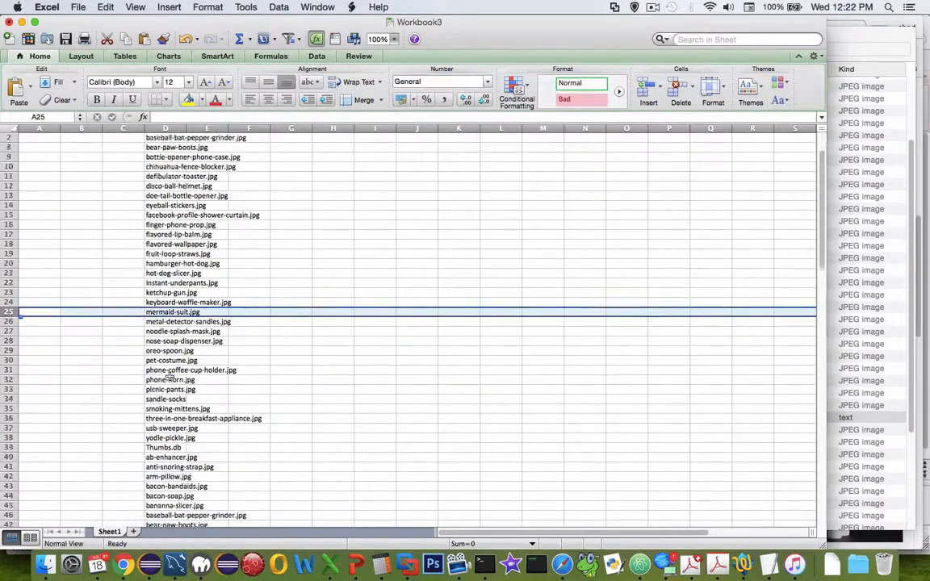
{"action": "scroll", "scroll_direction": "down", "scroll_amount": 3}
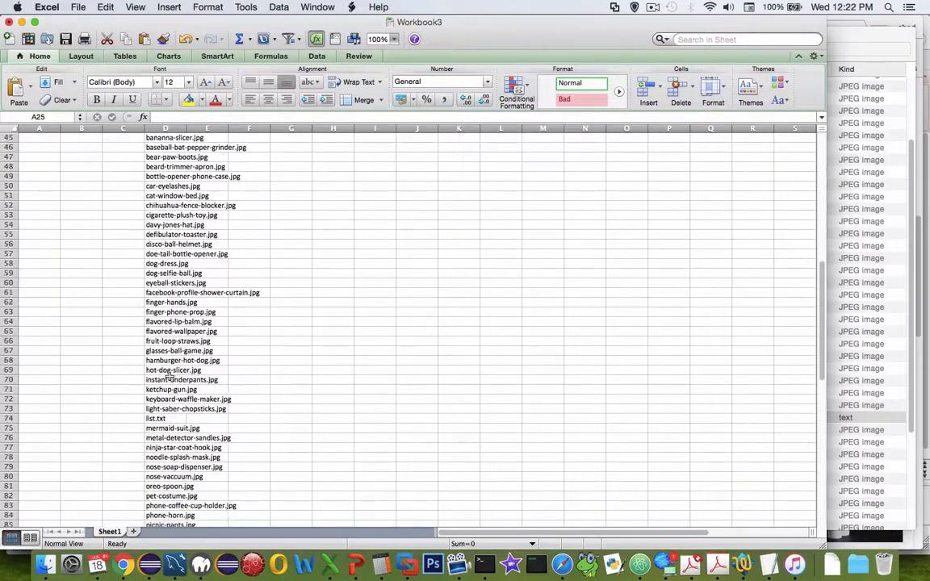
{"action": "left_click", "coordinate": [166, 341]}
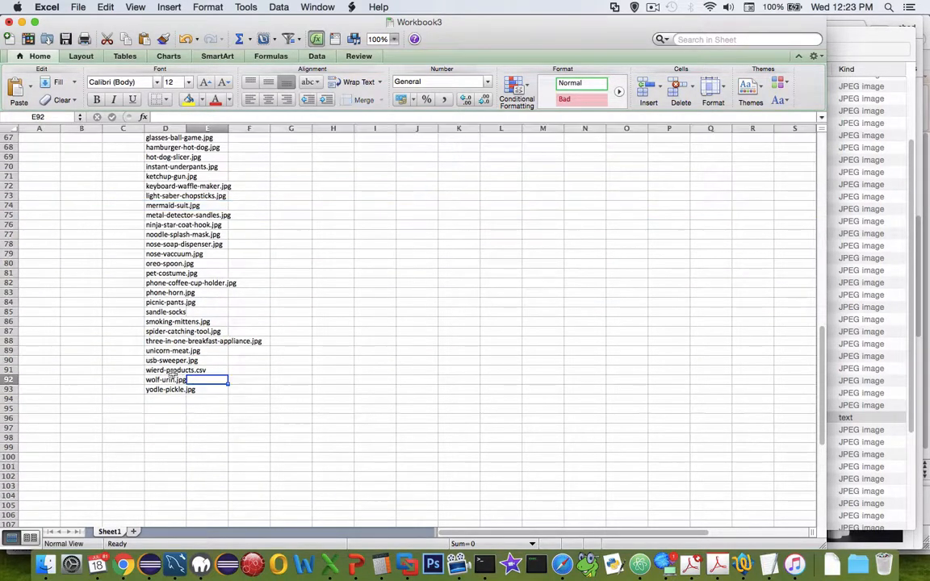
{"action": "right_click", "coordinate": [8, 370]}
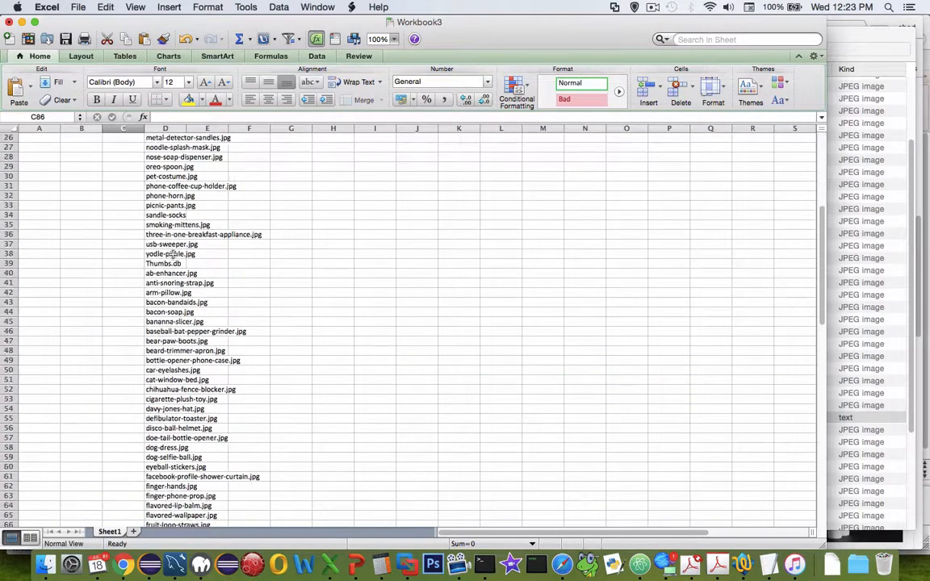
{"action": "scroll", "scroll_direction": "up", "scroll_amount": 3}
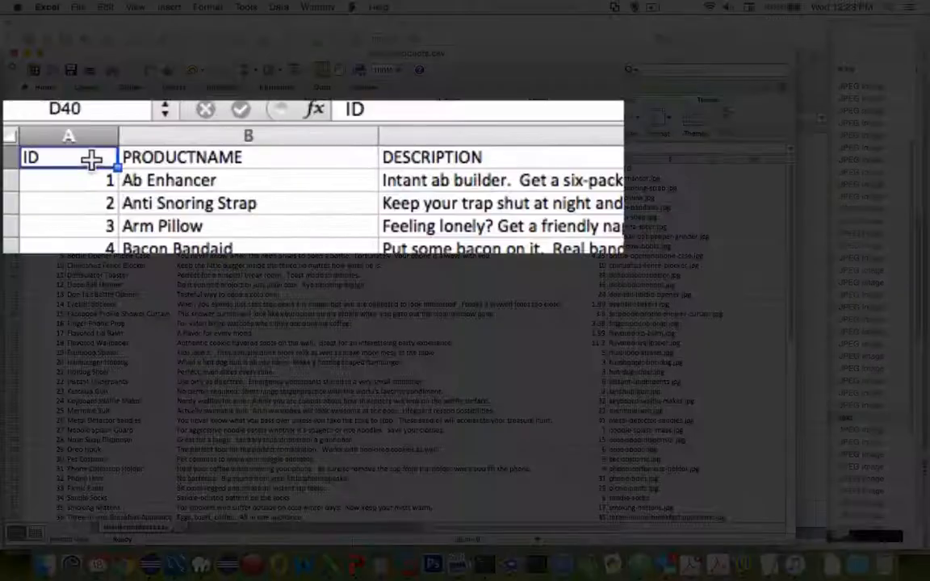
Step: Point out the ID header A1 and the PHOTO header E1 in wierd-products.csv
{"action": "left_click", "coordinate": [248, 157]}
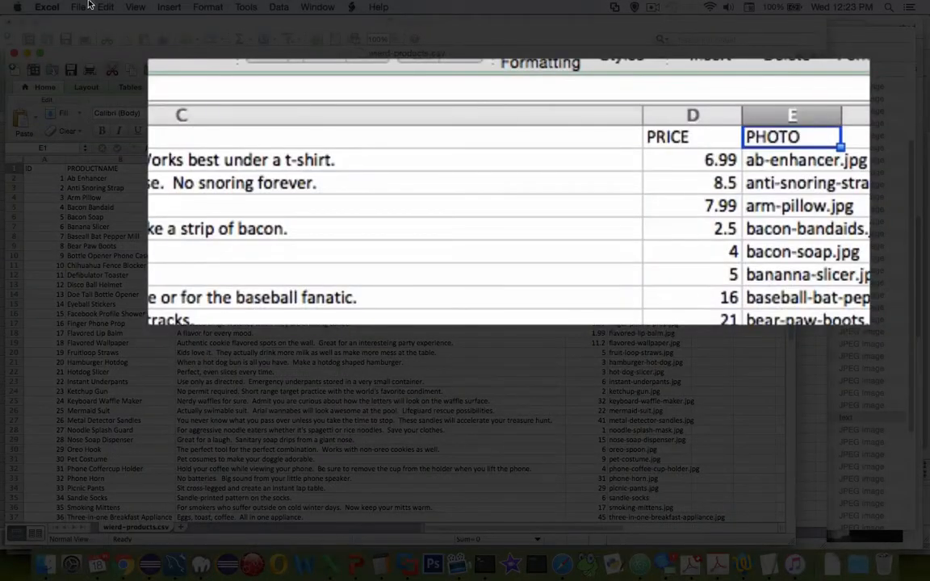
{"action": "left_click", "coordinate": [77, 6]}
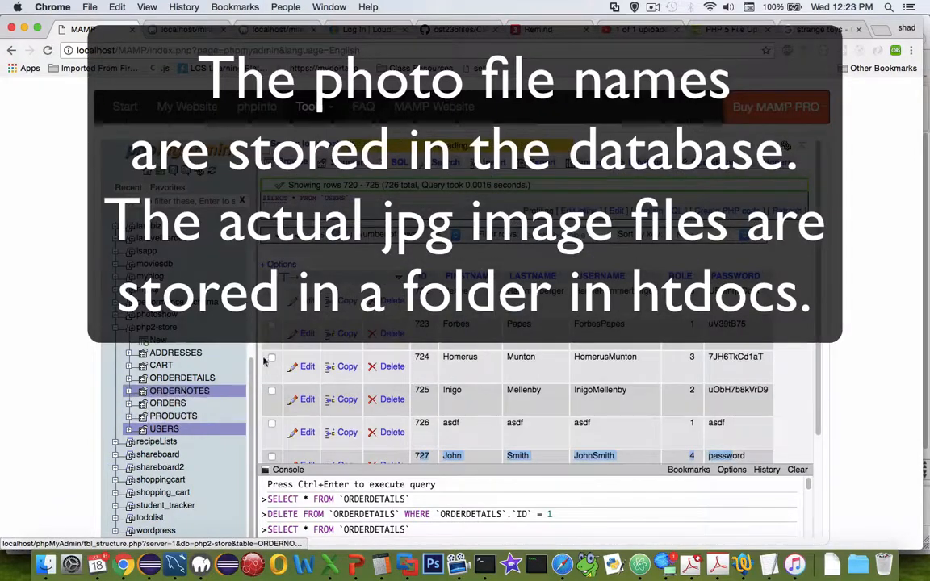
Step: Open php2-store's PRODUCTS table and go to its Import tab
{"action": "left_click", "coordinate": [174, 416]}
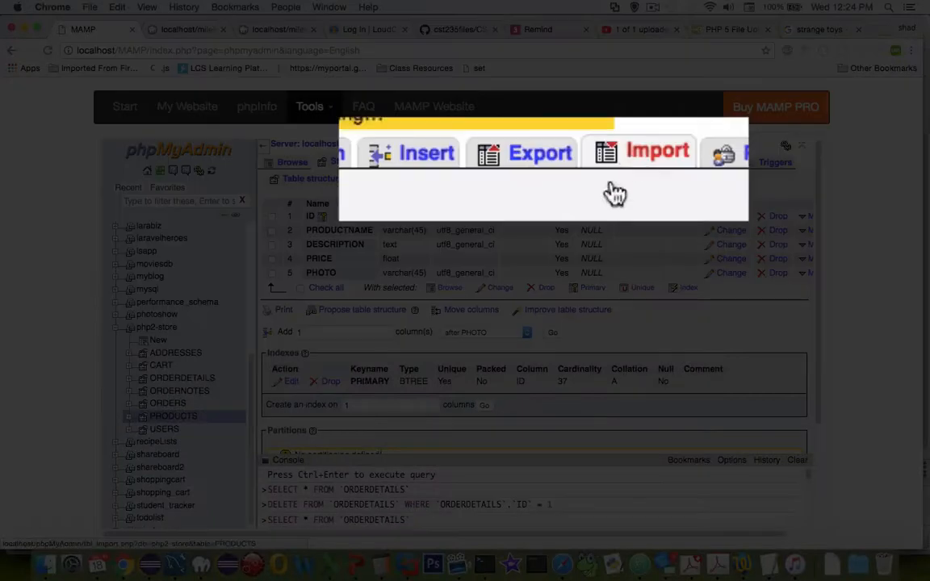
{"action": "left_click", "coordinate": [657, 154]}
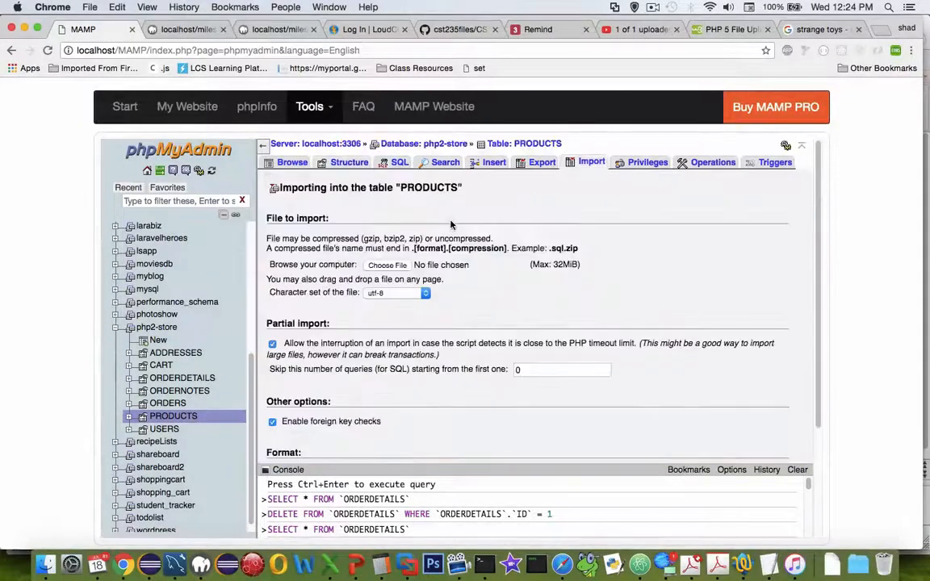
{"action": "mouse_move", "coordinate": [360, 460]}
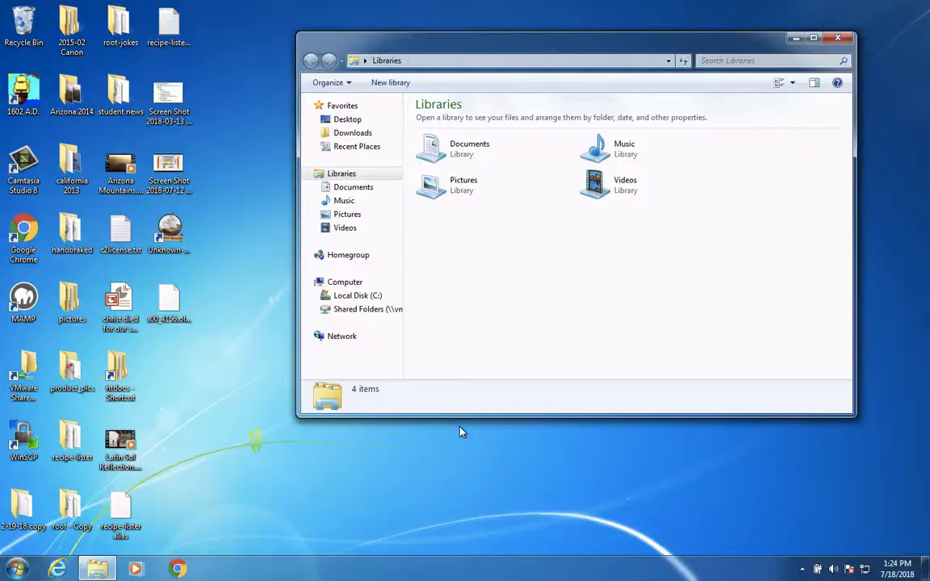
{"action": "mouse_move", "coordinate": [428, 229]}
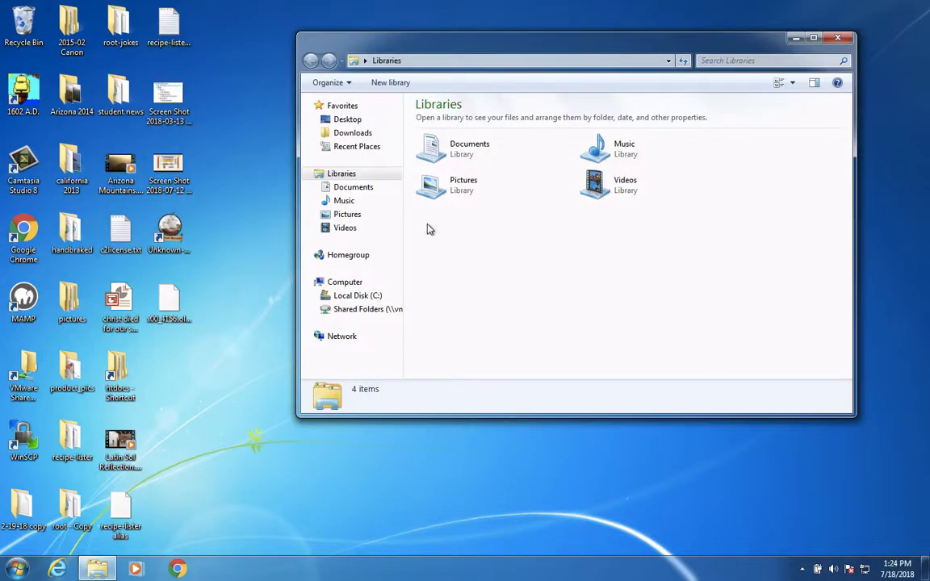
Step: Launch cmd, place it beside the folder window, and cd into product_pics
{"action": "left_click", "coordinate": [12, 567]}
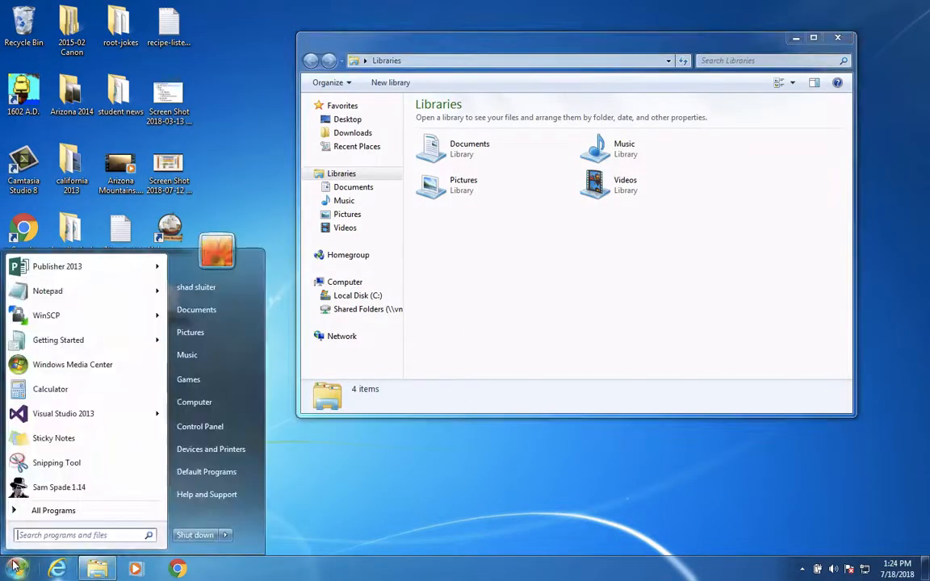
{"action": "type", "text": "cmd"}
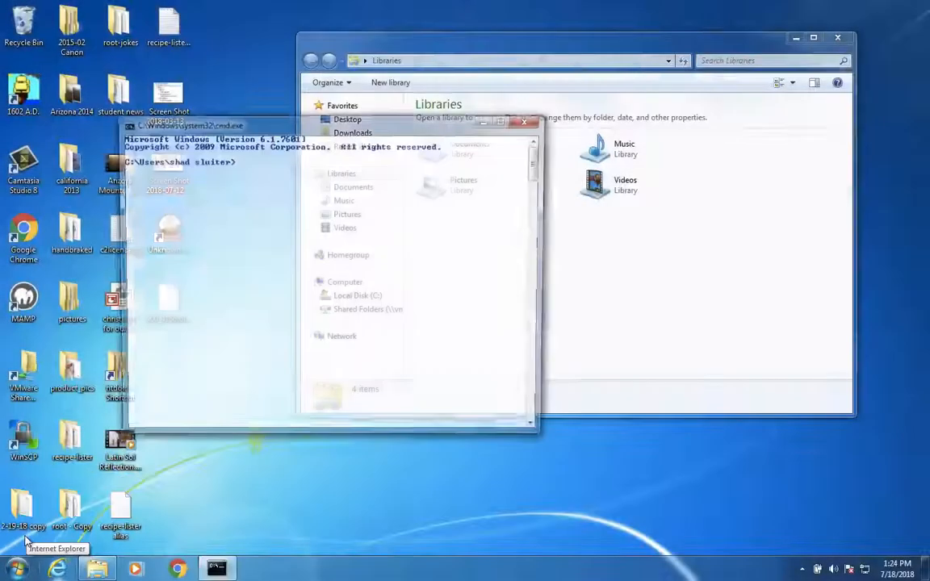
{"action": "left_click_drag", "start_coordinate": [189, 126], "coordinate": [529, 123]}
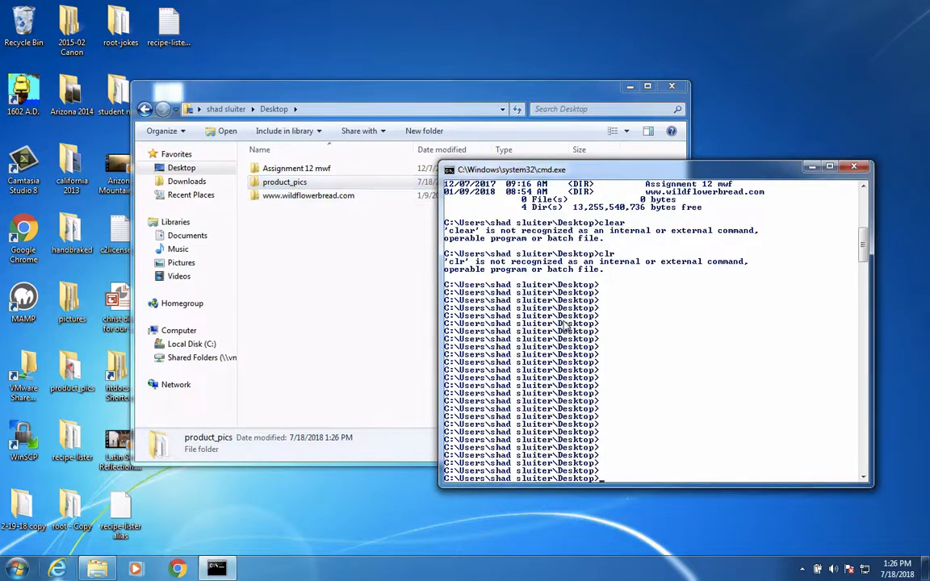
{"action": "type", "text": "cd"}
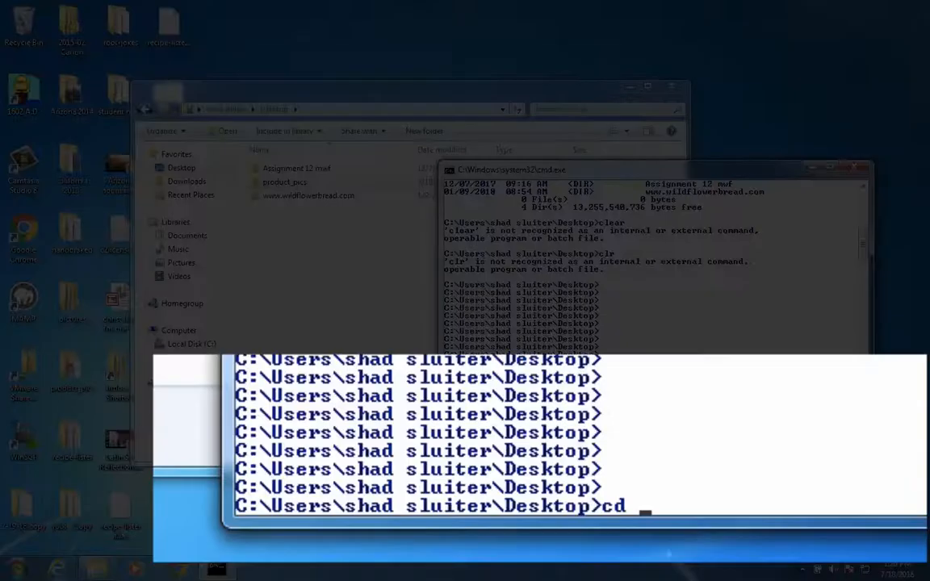
{"action": "type", "text": "product_"}
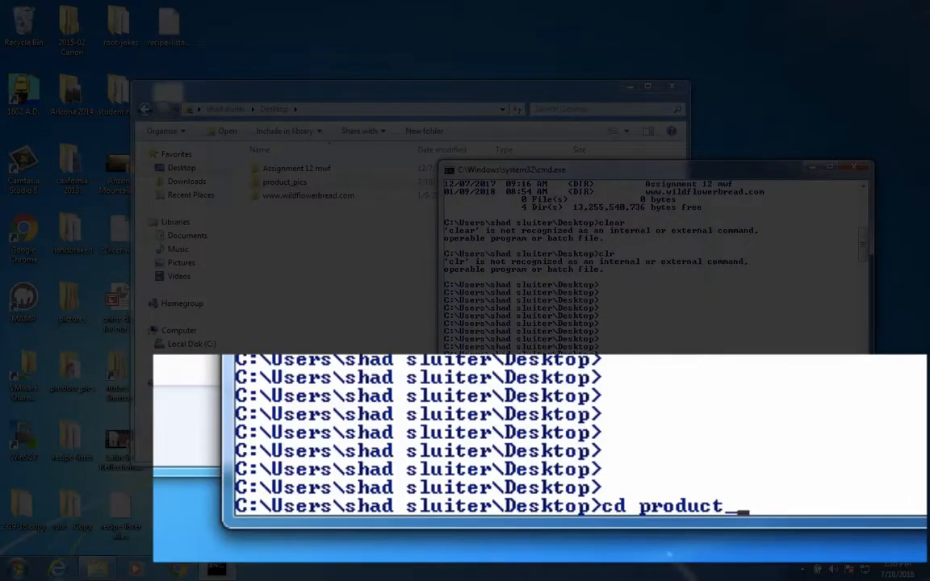
{"action": "key", "text": "Return"}
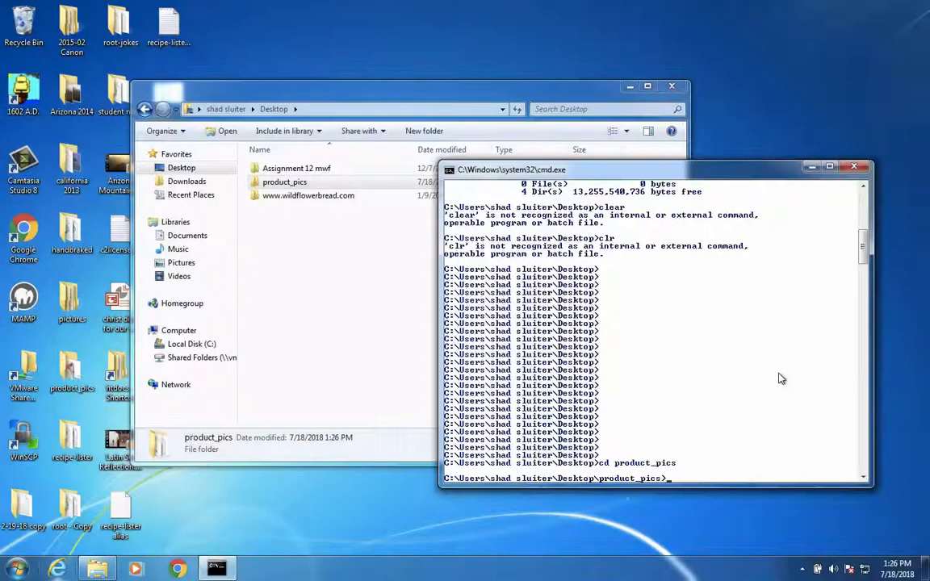
Step: Run dir, then save bare file names into list.txt with dir > list.txt /b
{"action": "type", "text": "dir"}
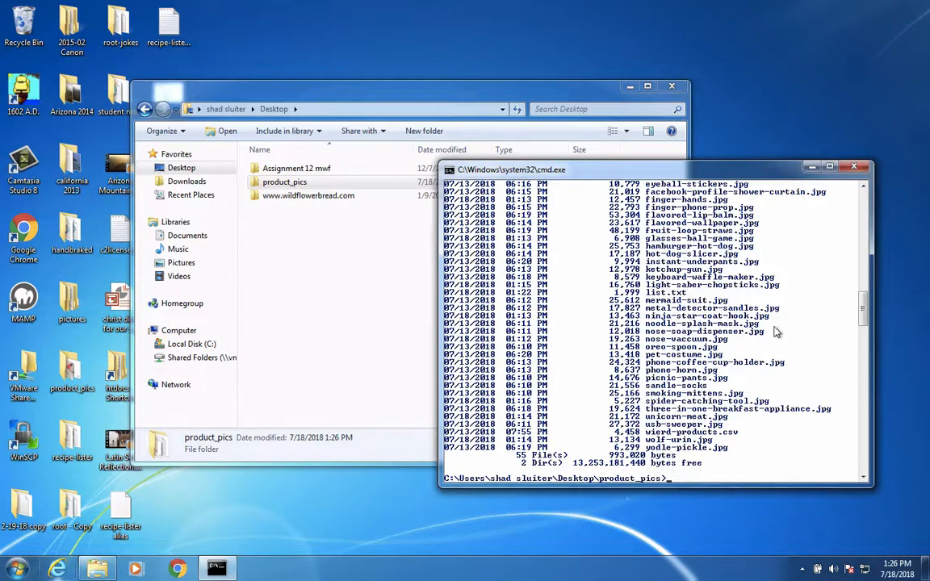
{"action": "mouse_move", "coordinate": [699, 342]}
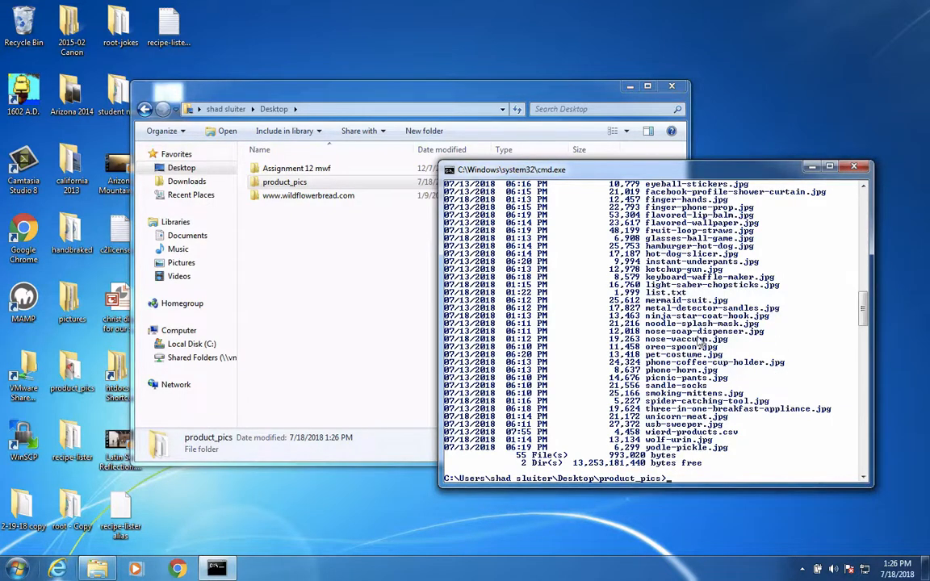
{"action": "mouse_move", "coordinate": [685, 482]}
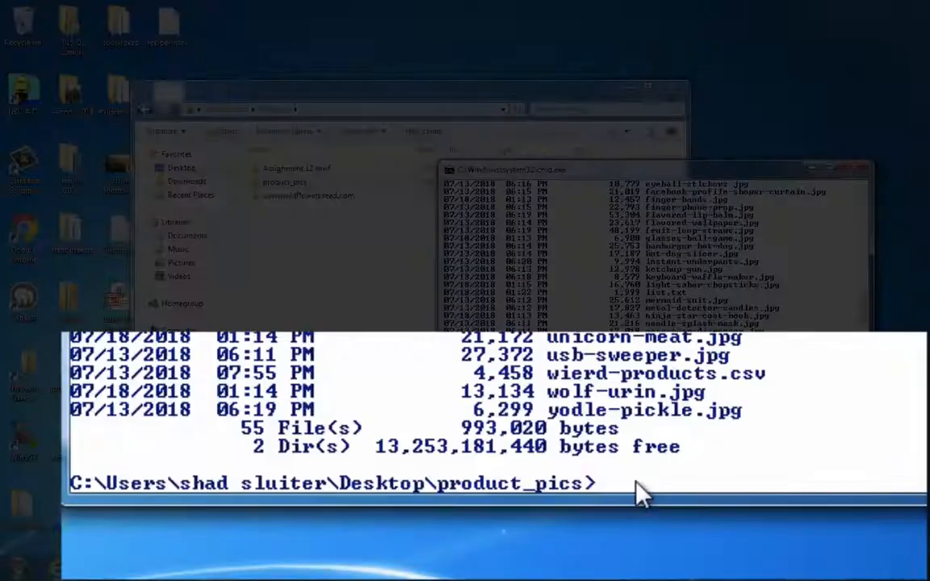
{"action": "type", "text": "dir"}
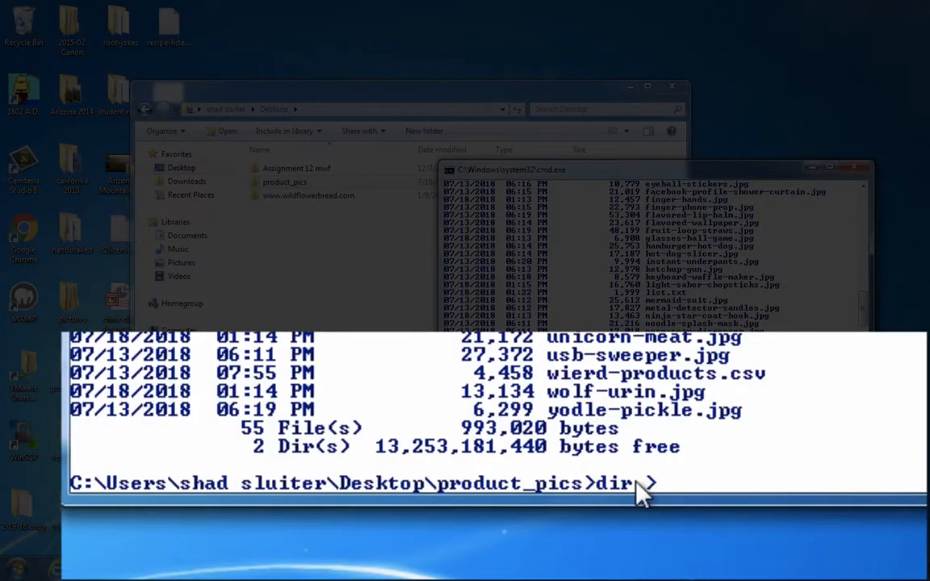
{"action": "type", "text": "> list.t"}
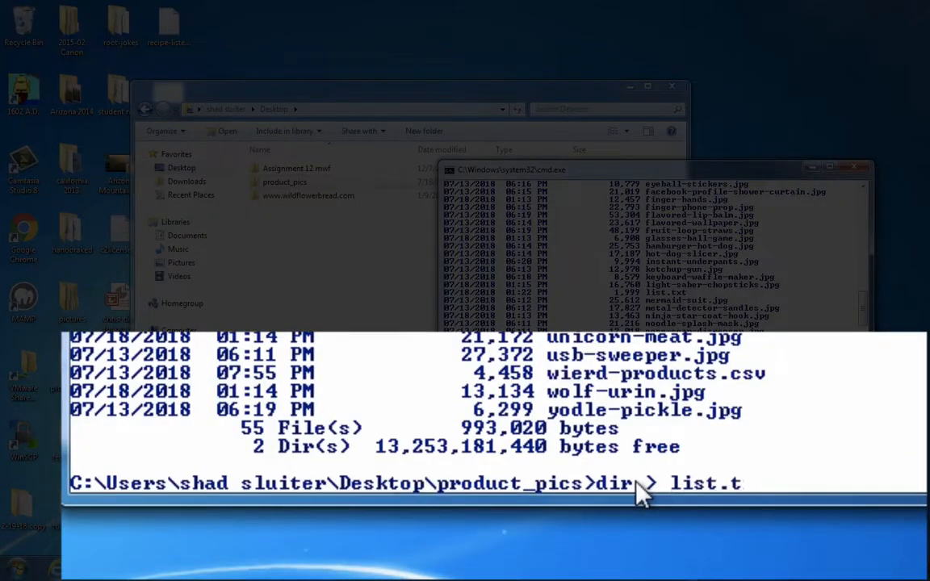
{"action": "type", "text": "xt /b"}
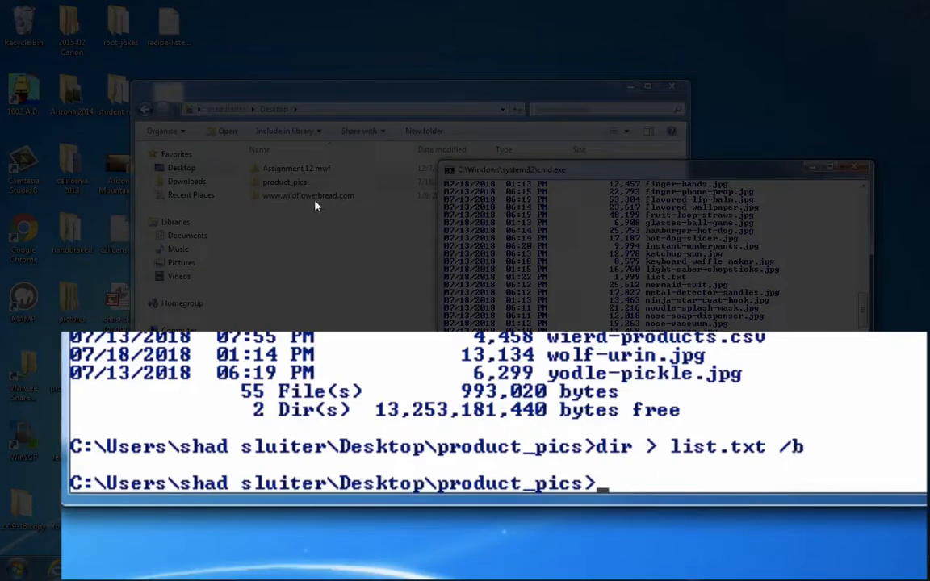
{"action": "type", "text": "dir > list.txt /"}
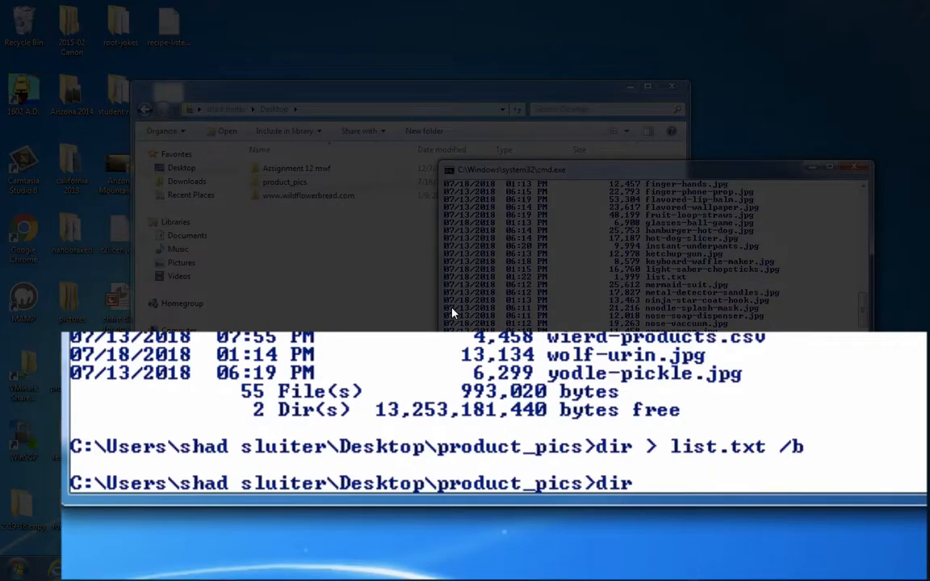
{"action": "key", "text": "Return"}
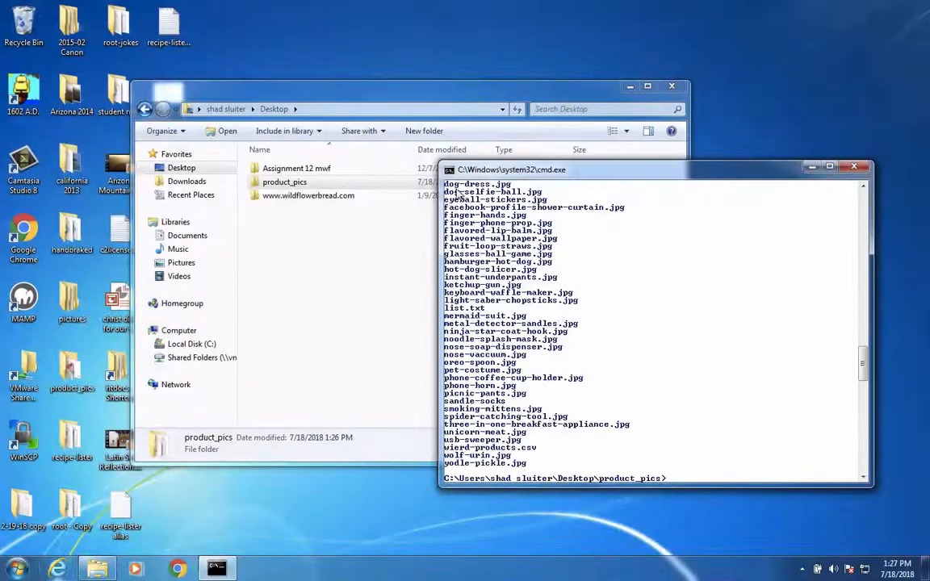
{"action": "mouse_move", "coordinate": [420, 230]}
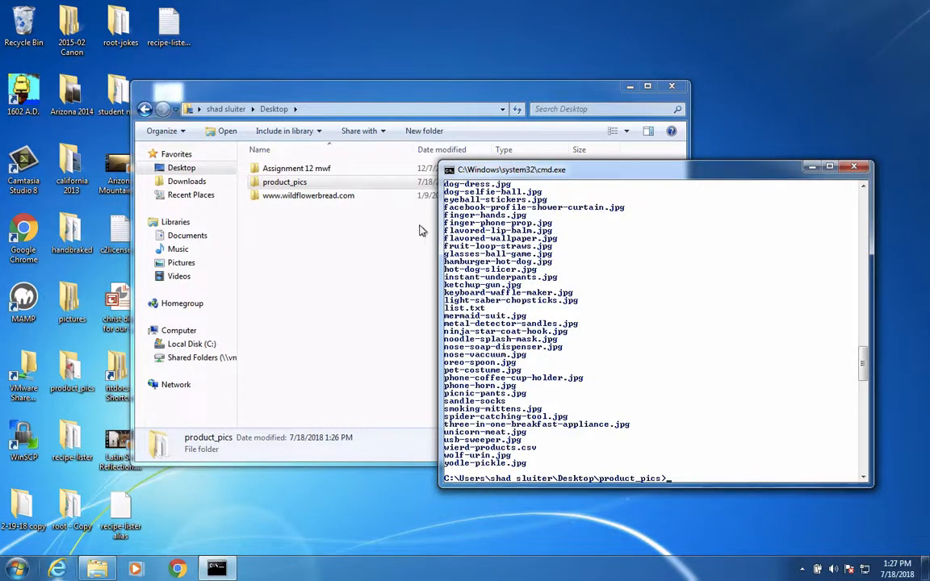
{"action": "double_click", "coordinate": [285, 182]}
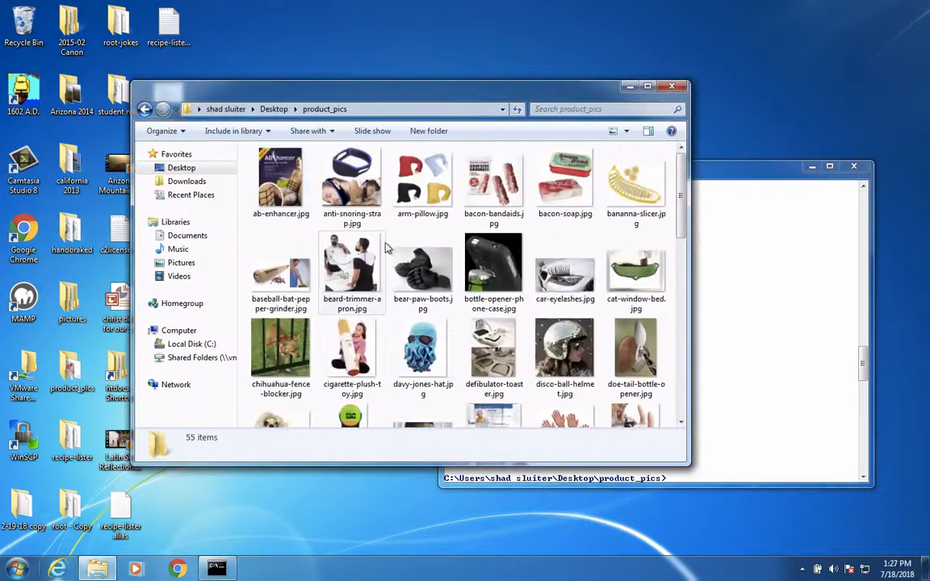
{"action": "scroll", "scroll_direction": "down", "scroll_amount": 3}
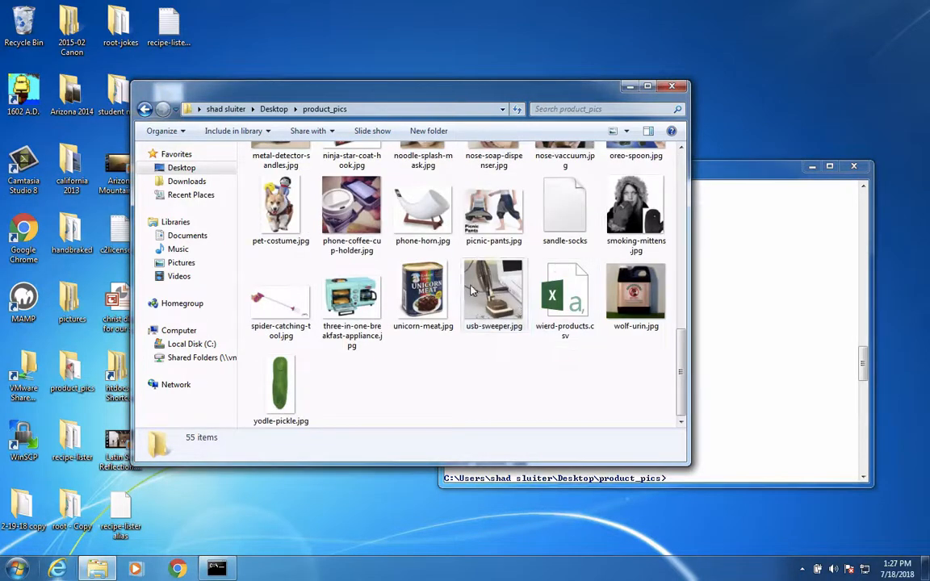
{"action": "scroll", "scroll_direction": "up", "scroll_amount": 3}
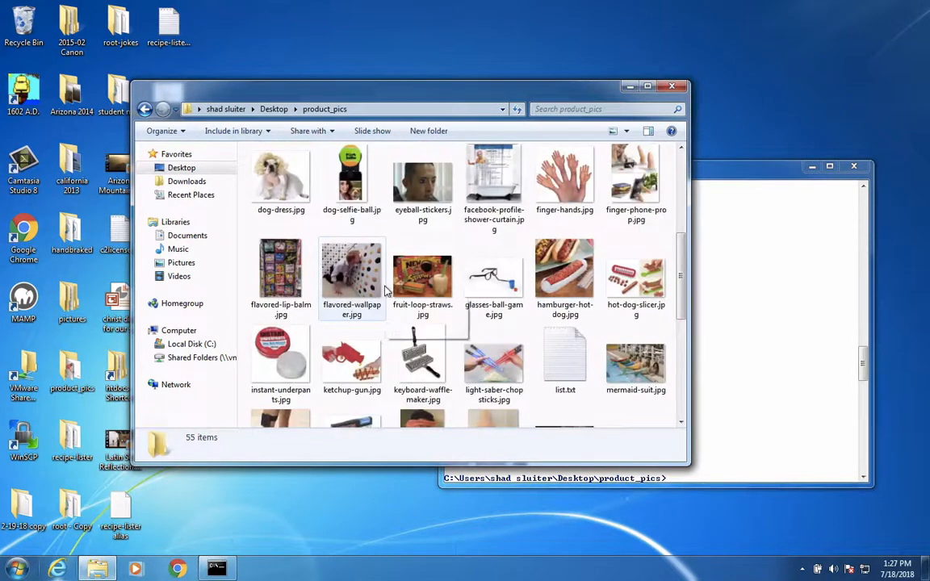
{"action": "double_click", "coordinate": [565, 355]}
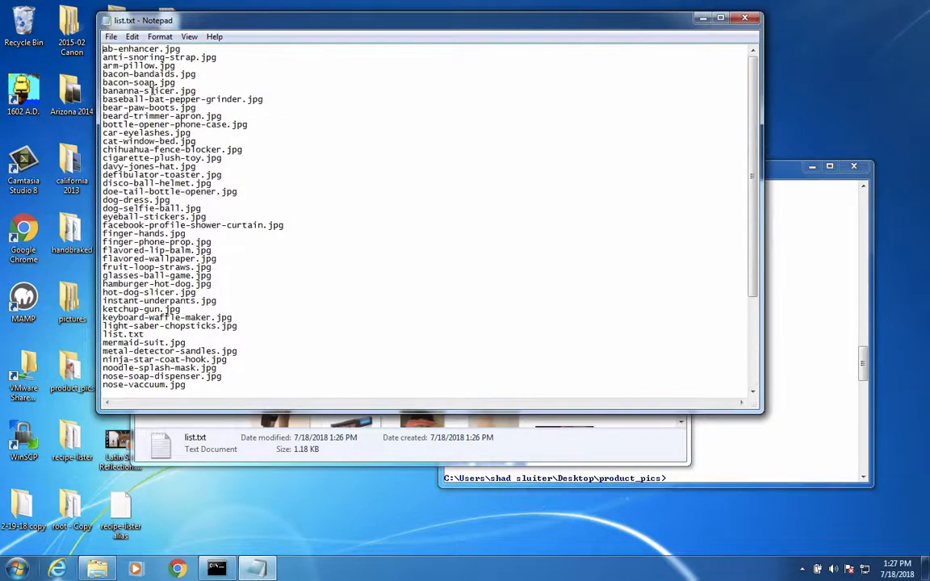
{"action": "left_click_drag", "start_coordinate": [125, 137], "coordinate": [222, 372]}
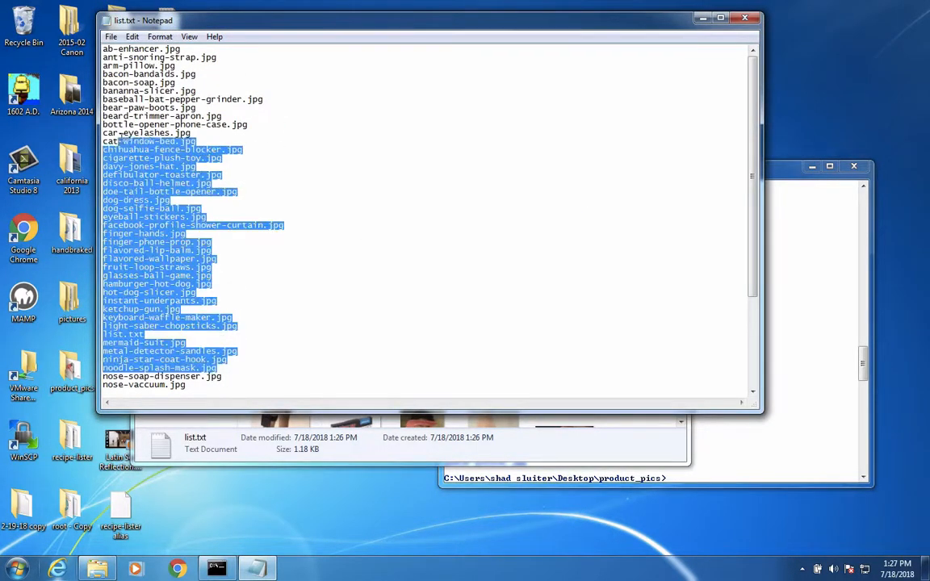
{"action": "left_click", "coordinate": [131, 36]}
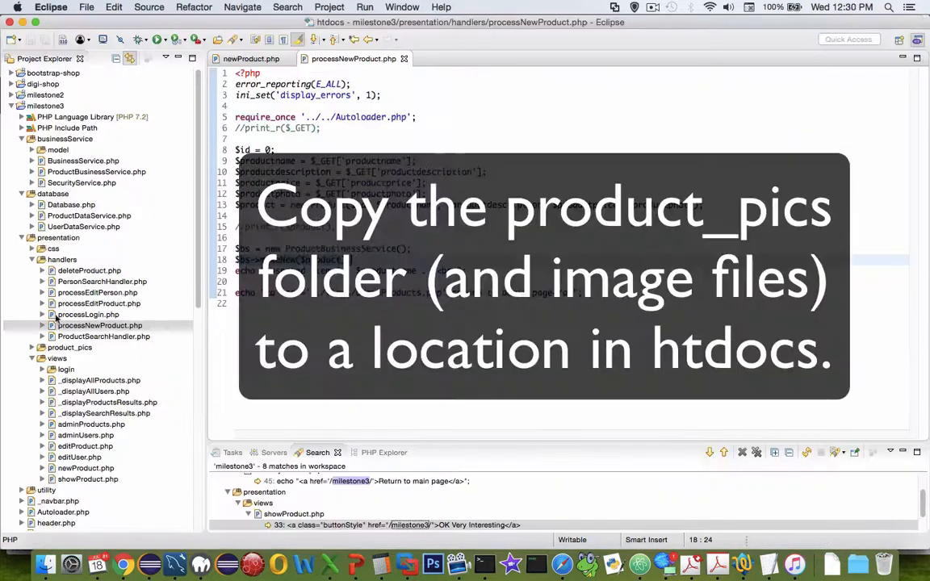
Step: Select processNewProduct.php and expand product_pics to browse the product image files
{"action": "left_click", "coordinate": [99, 325]}
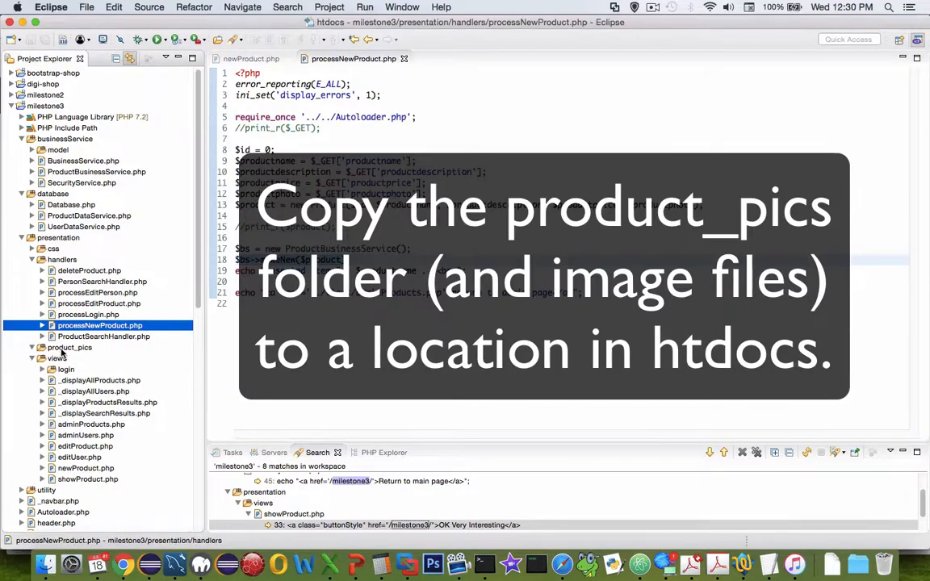
{"action": "left_click", "coordinate": [28, 347]}
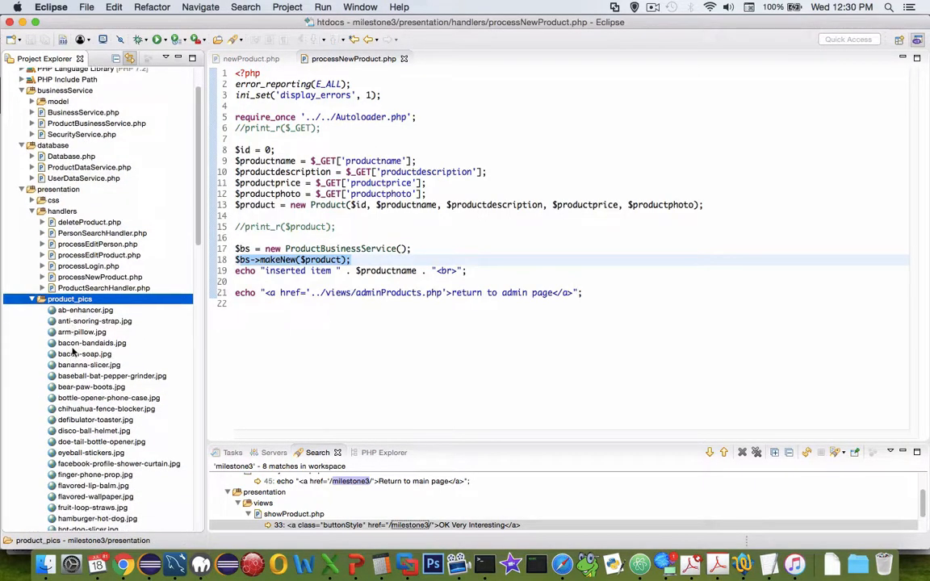
{"action": "scroll", "scroll_direction": "down", "scroll_amount": 3}
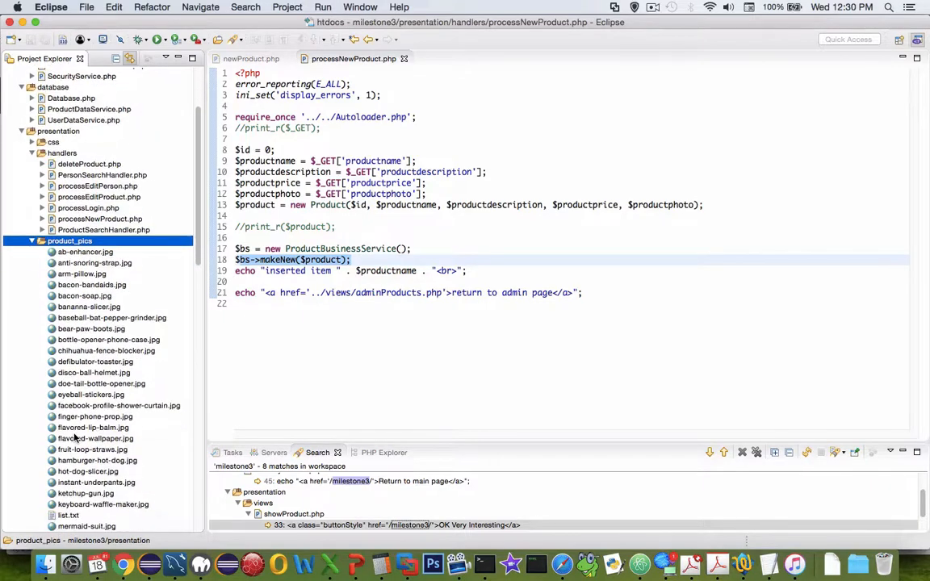
{"action": "left_click", "coordinate": [250, 58]}
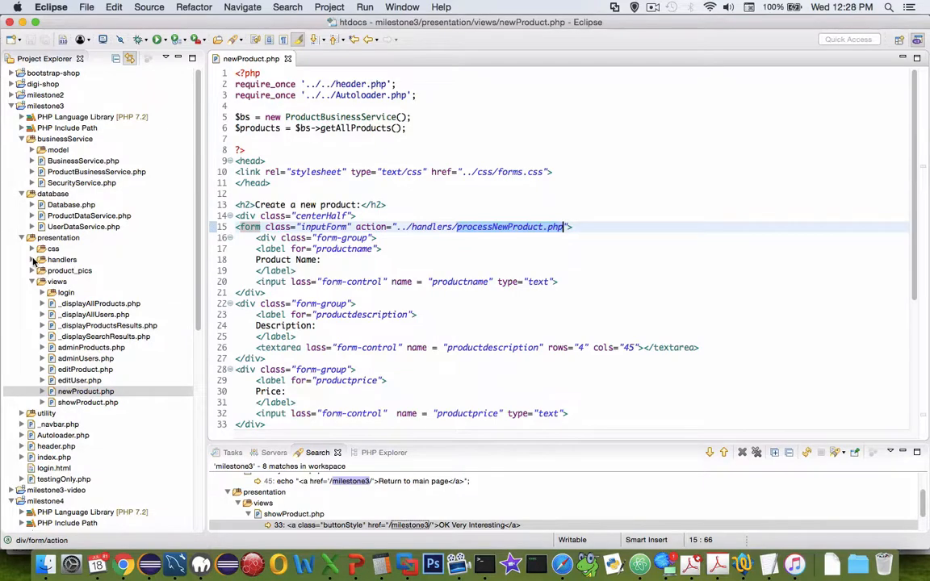
Step: Expand the handlers folder and open processNewProduct.php in the editor
{"action": "left_click", "coordinate": [42, 259]}
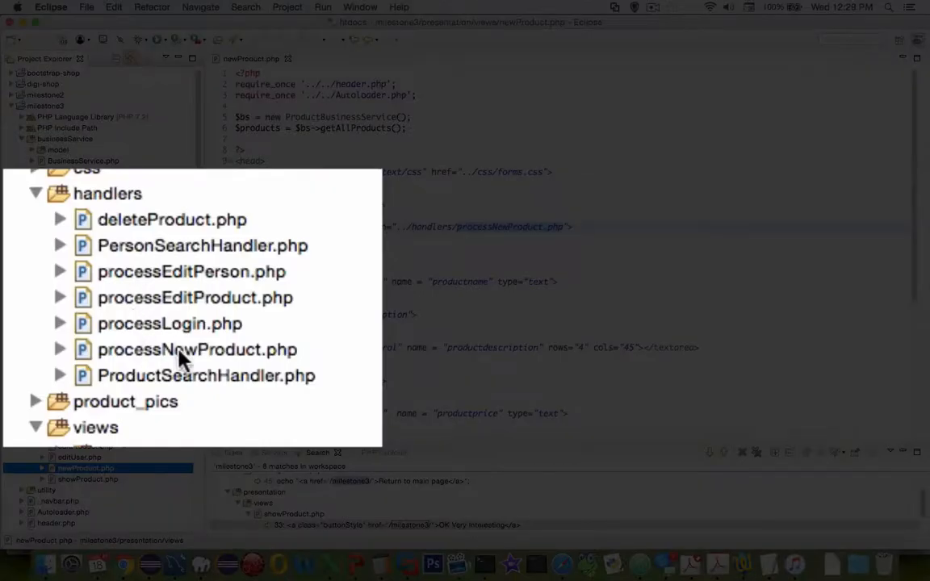
{"action": "double_click", "coordinate": [197, 350]}
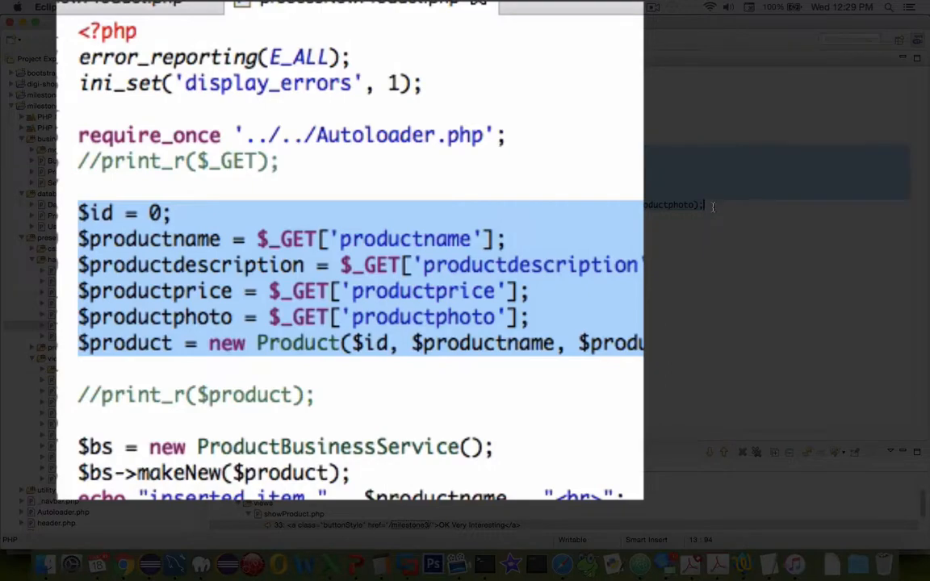
{"action": "left_click", "coordinate": [299, 343]}
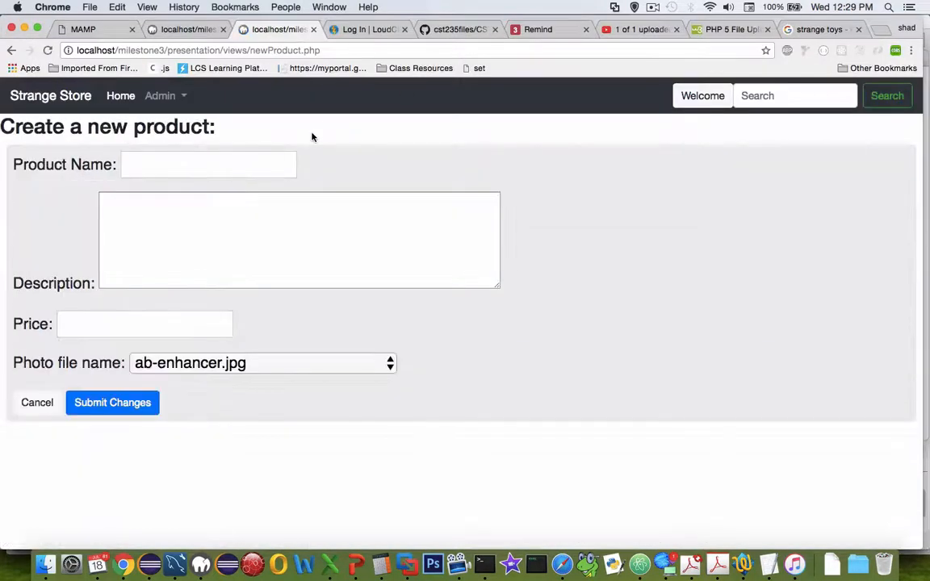
{"action": "mouse_move", "coordinate": [285, 105]}
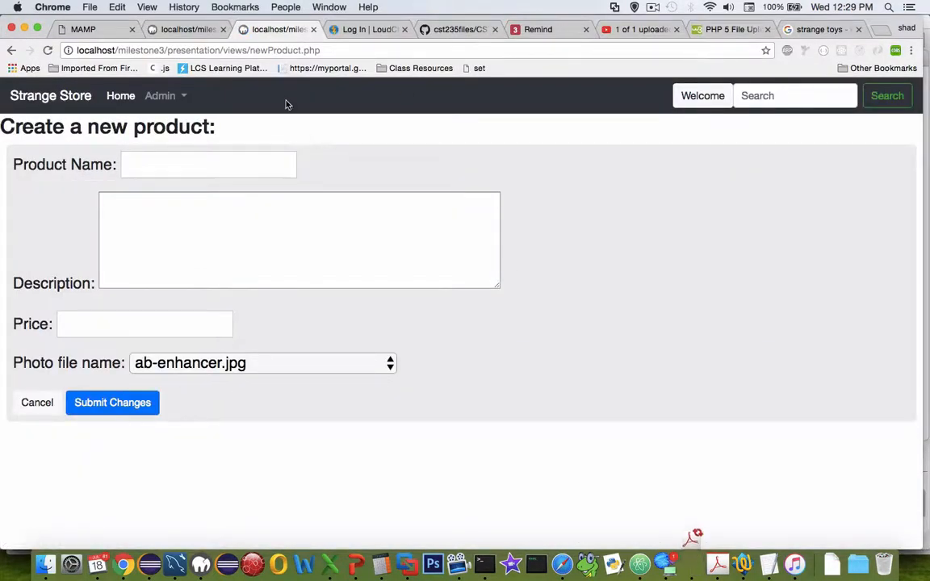
Step: Focus the Product Name, Description and Price fields, then choose bananna-slicer.jpg as photo
{"action": "left_click", "coordinate": [208, 164]}
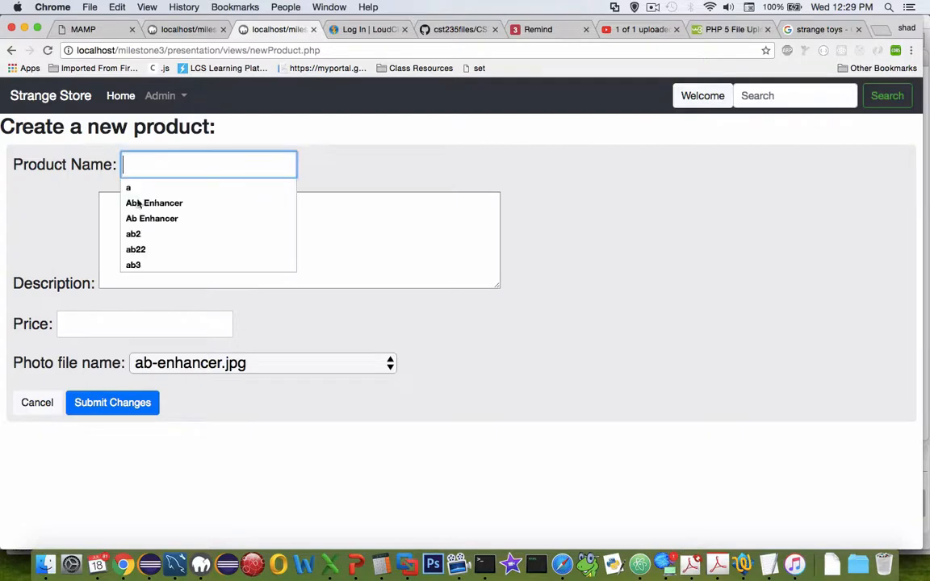
{"action": "left_click", "coordinate": [145, 324]}
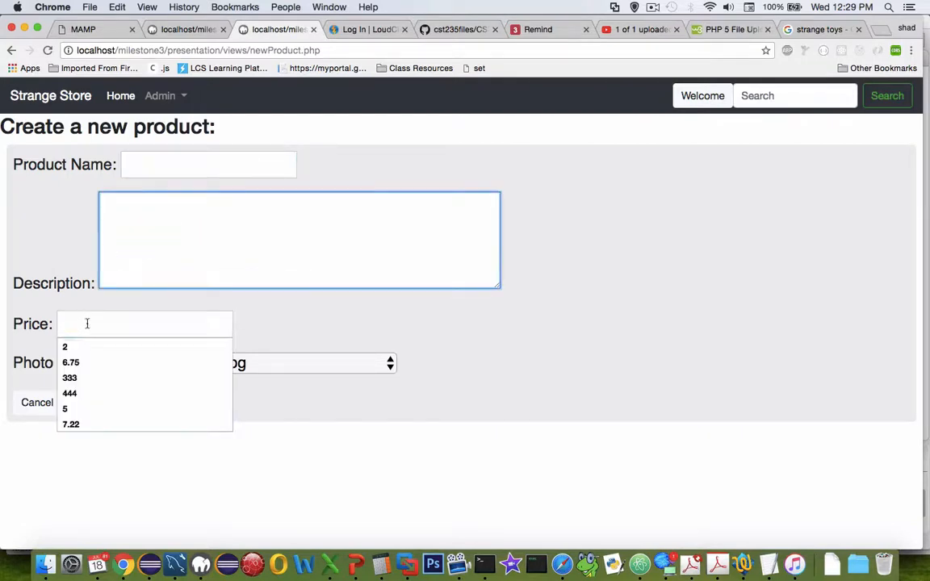
{"action": "left_click", "coordinate": [307, 363]}
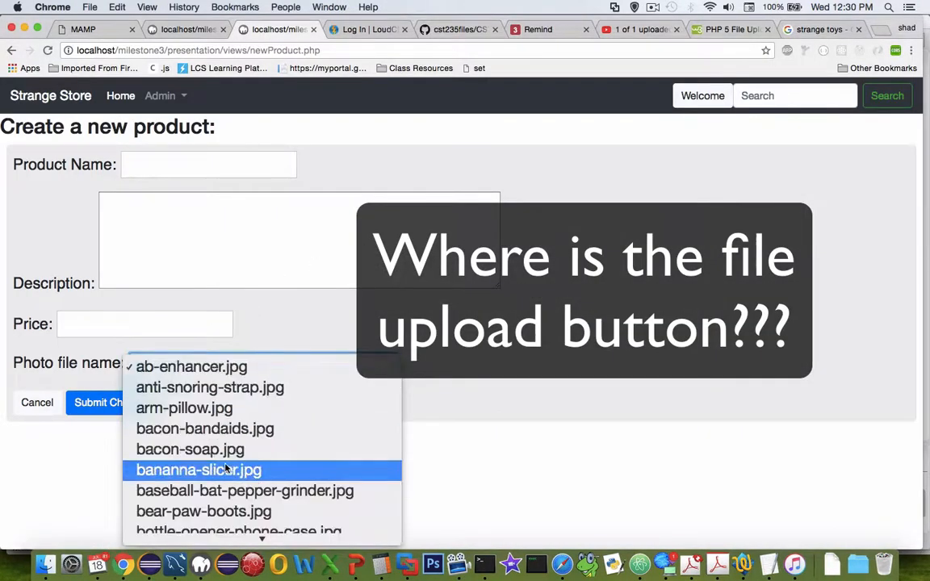
{"action": "left_click", "coordinate": [199, 470]}
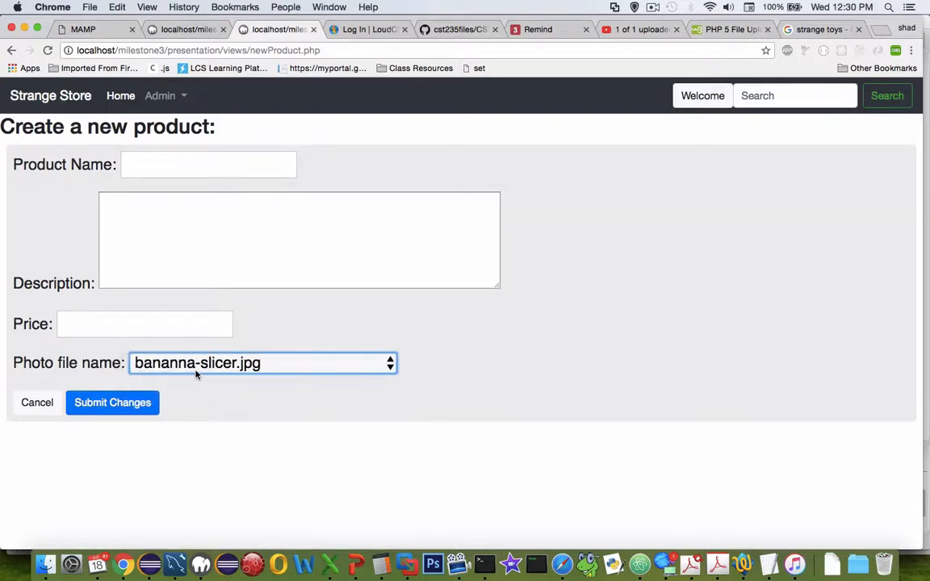
{"action": "mouse_move", "coordinate": [488, 372]}
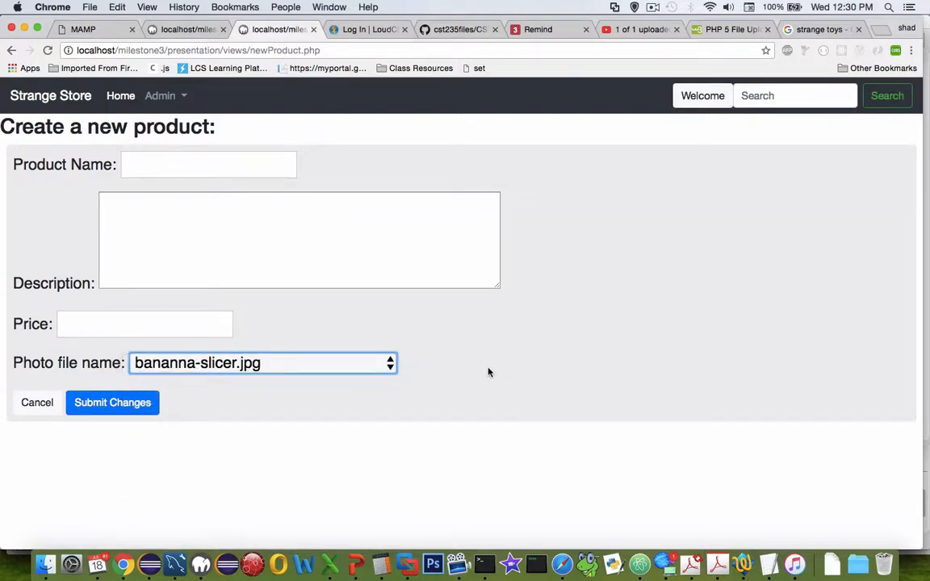
{"action": "mouse_move", "coordinate": [463, 374]}
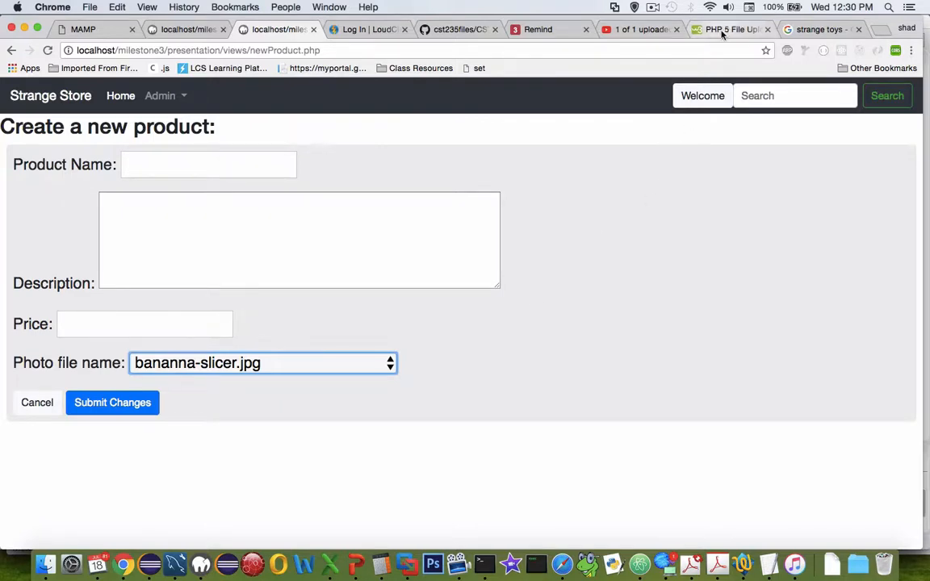
Step: Switch to the PHP 5 File Upload tab and scroll through upload.php and back up
{"action": "left_click", "coordinate": [727, 30]}
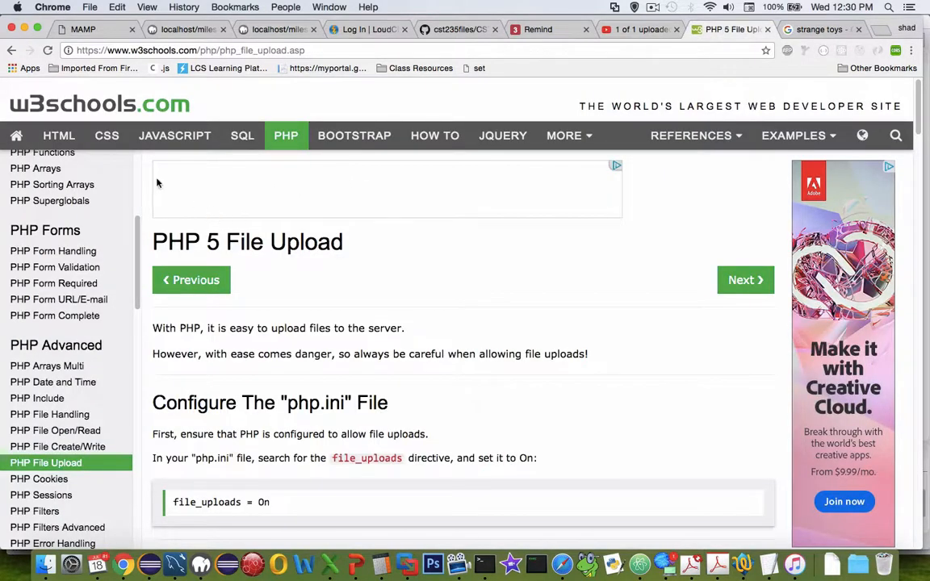
{"action": "mouse_move", "coordinate": [49, 415]}
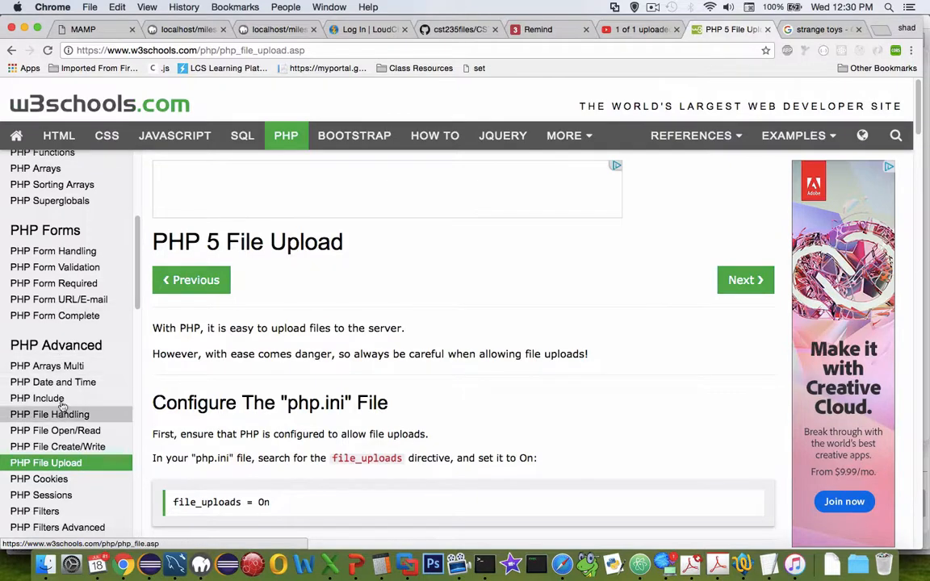
{"action": "mouse_move", "coordinate": [206, 351]}
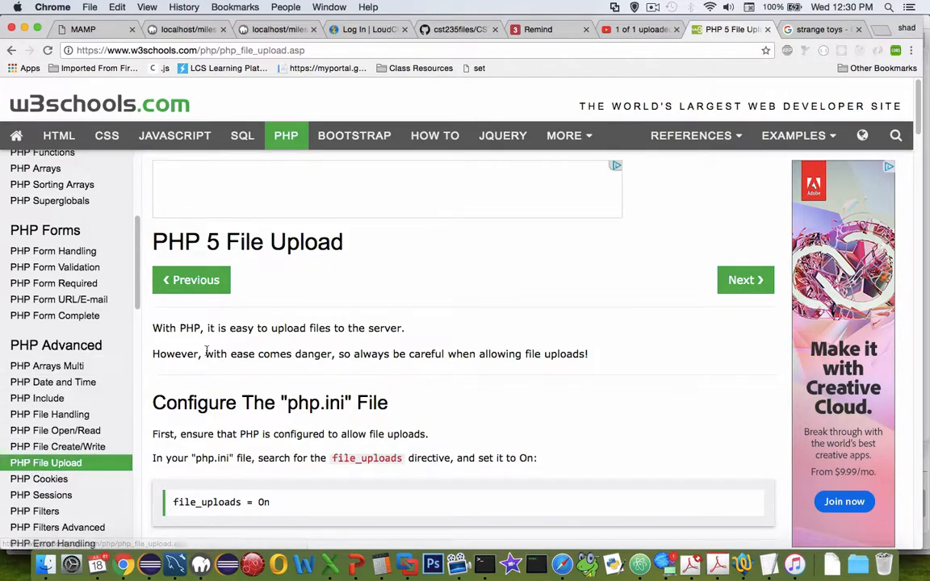
{"action": "mouse_move", "coordinate": [596, 399]}
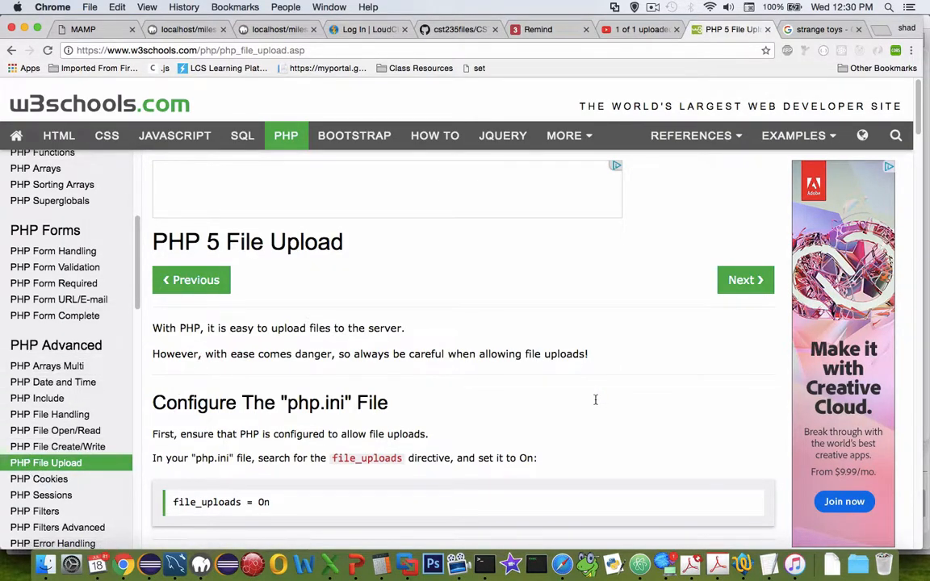
{"action": "scroll", "scroll_direction": "down", "scroll_amount": 3}
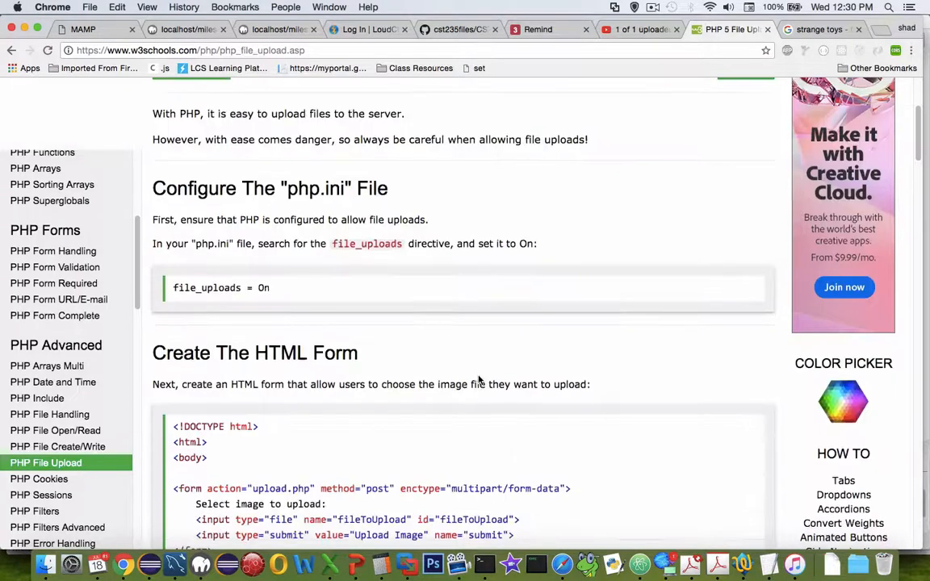
{"action": "scroll", "scroll_direction": "down", "scroll_amount": 3}
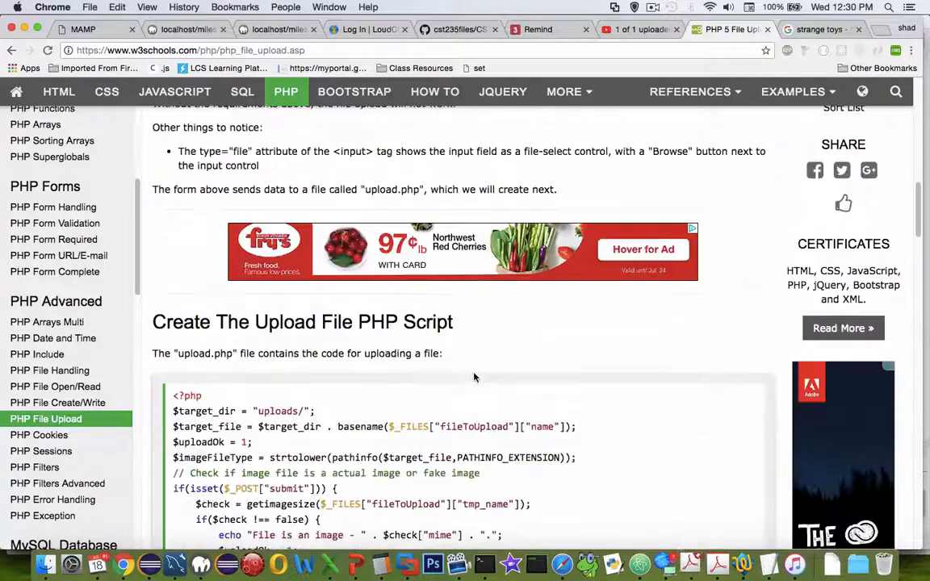
{"action": "scroll", "scroll_direction": "down", "scroll_amount": 3}
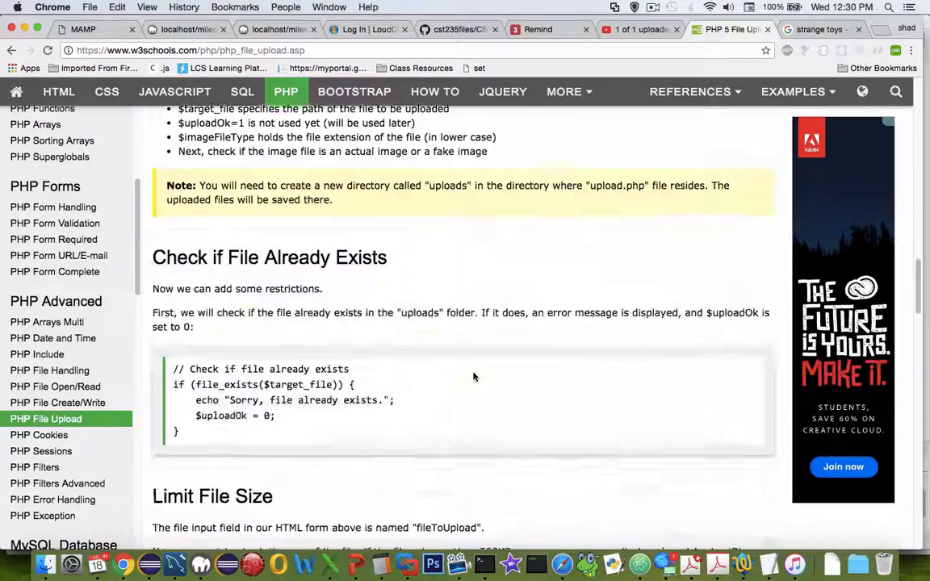
{"action": "scroll", "scroll_direction": "down", "scroll_amount": 3}
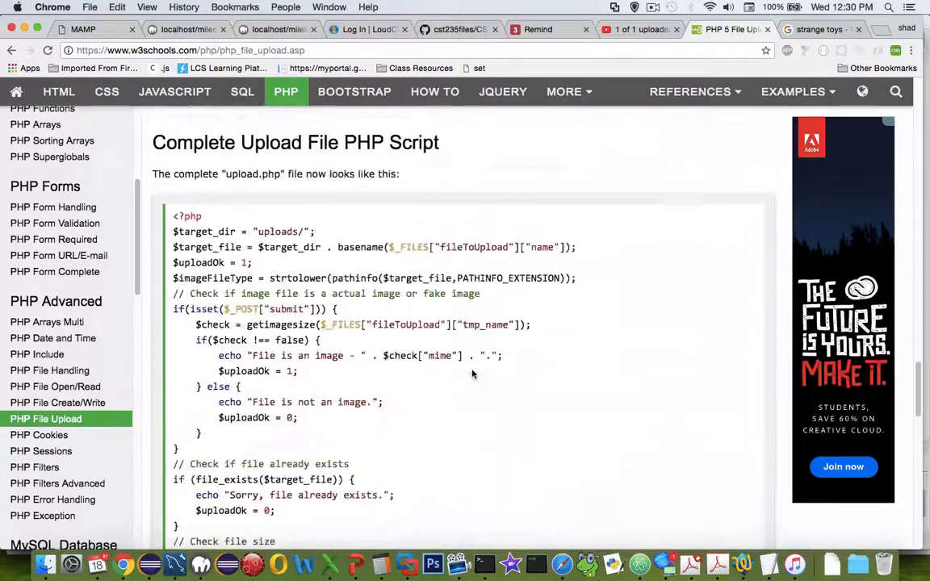
{"action": "scroll", "scroll_direction": "down", "scroll_amount": 3}
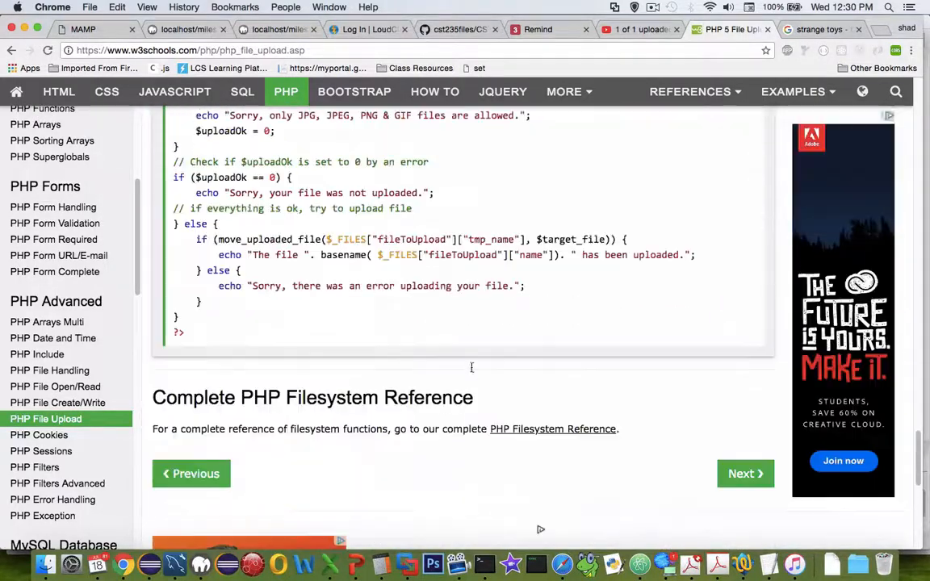
{"action": "scroll", "scroll_direction": "up", "scroll_amount": 3}
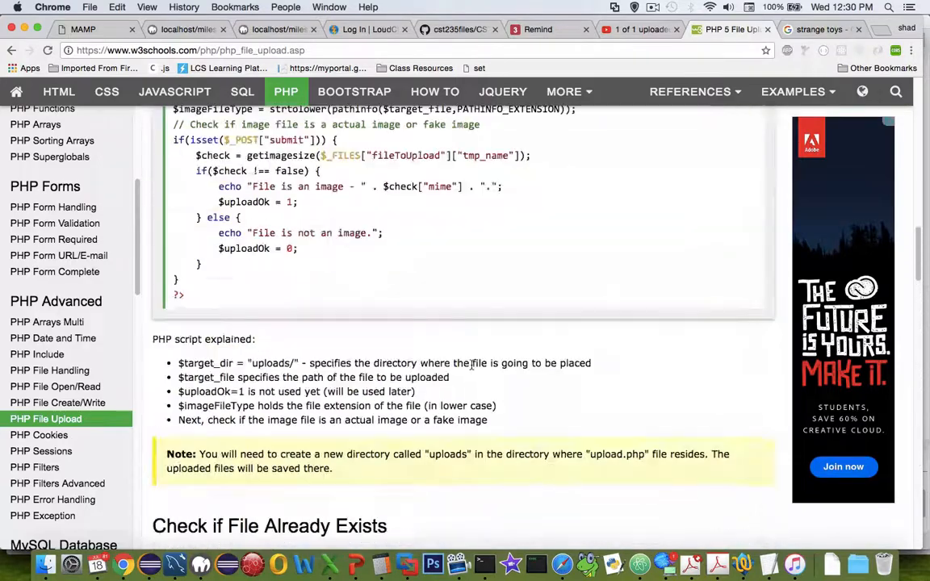
{"action": "scroll", "scroll_direction": "up", "scroll_amount": 3}
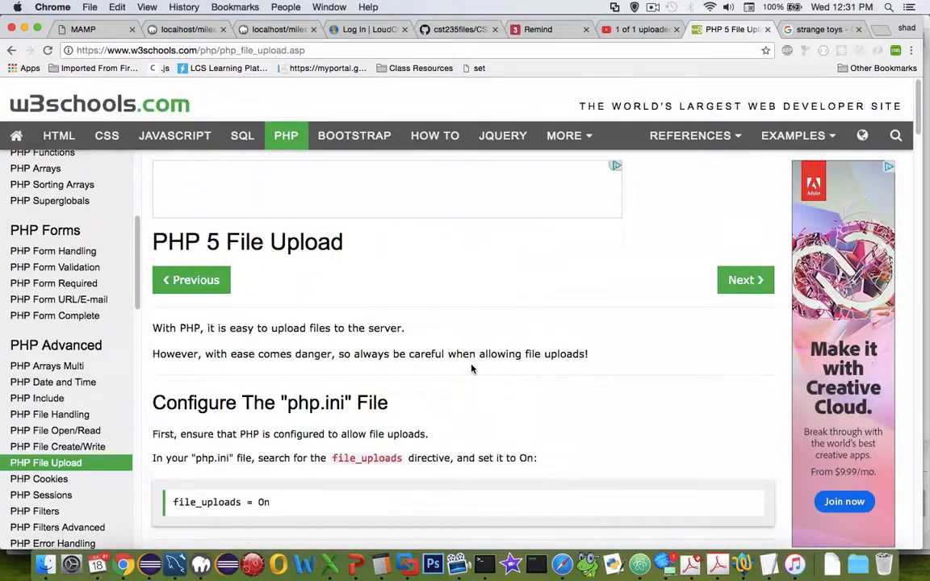